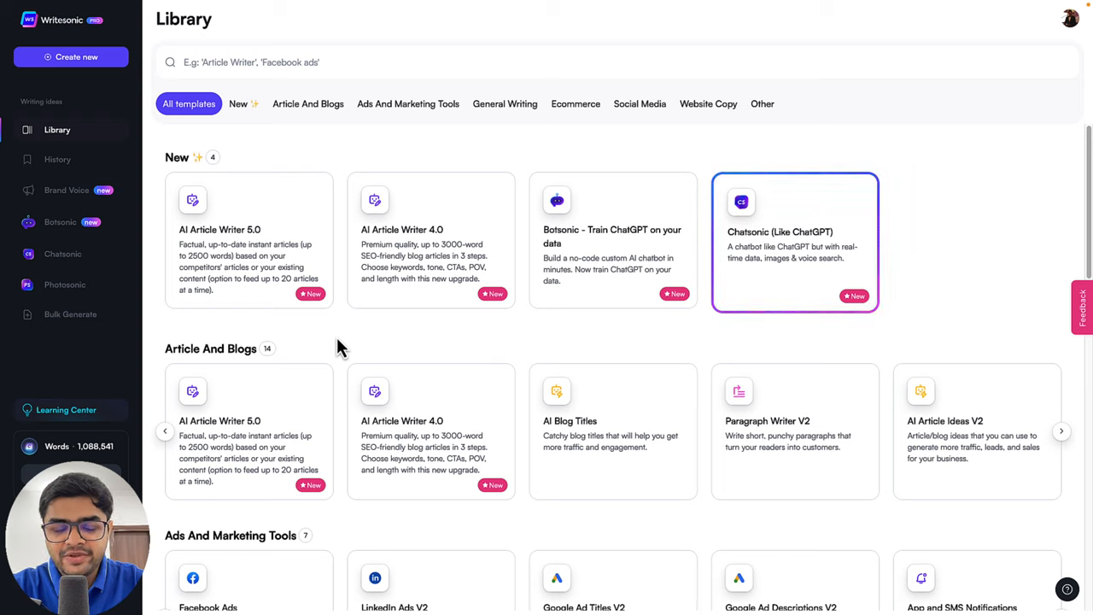
pyautogui.moveTo(292, 345)
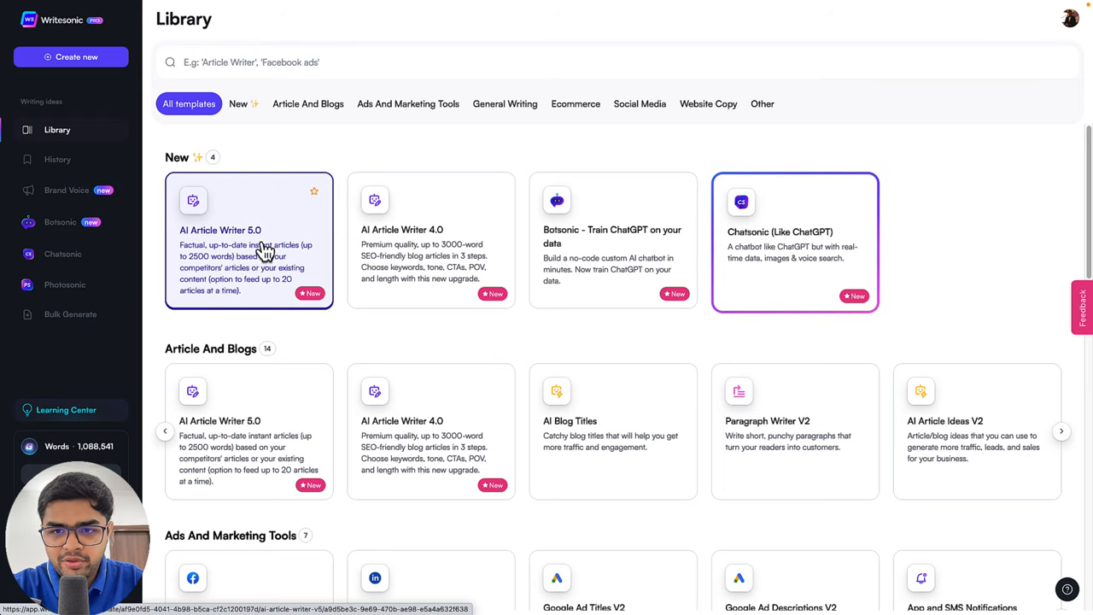
# Open AI Article Writer 5.0, select the topic field, and remove the empty reference-link row.
pyautogui.click(249, 241)
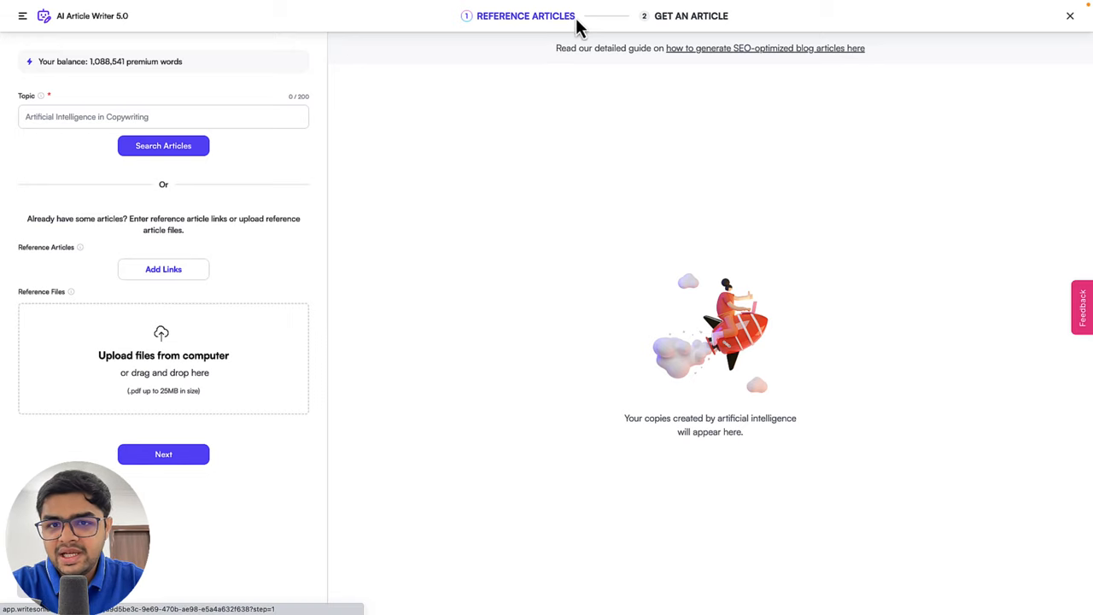
pyautogui.moveTo(662, 40)
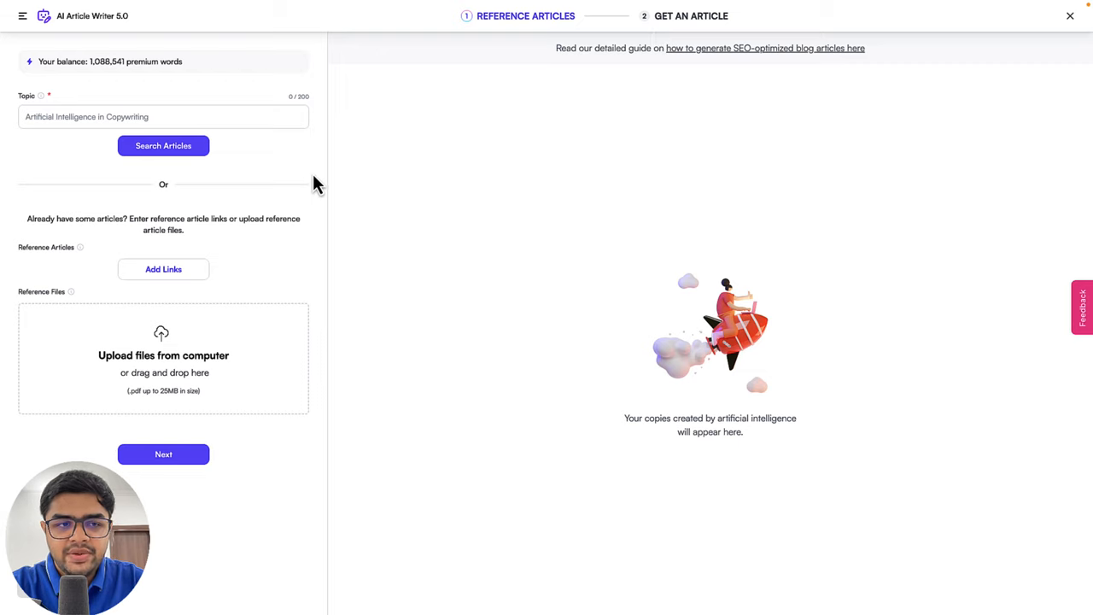
pyautogui.moveTo(306, 168)
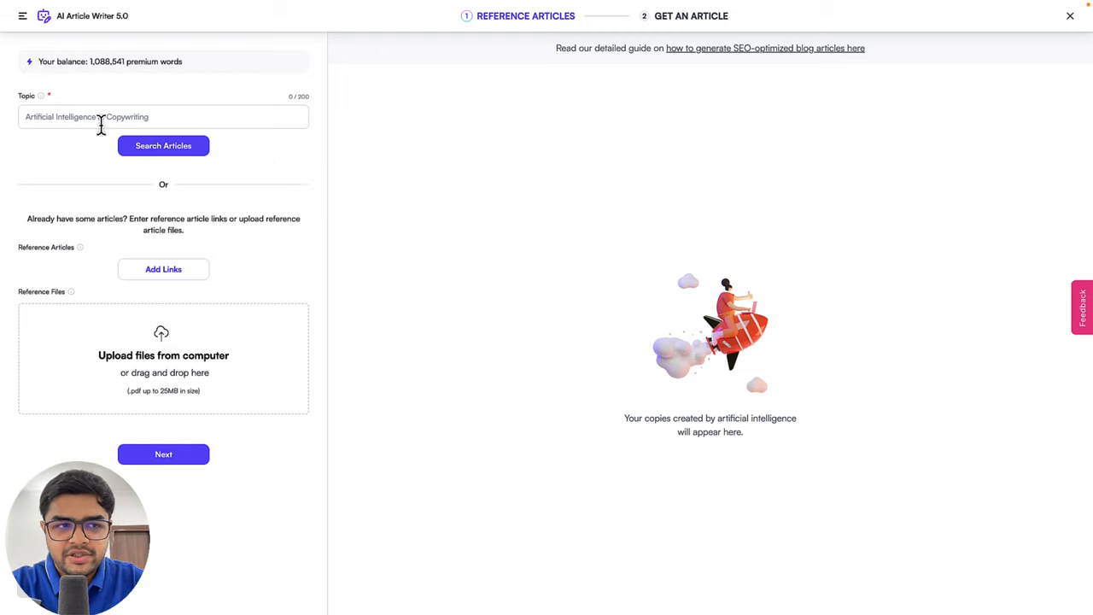
pyautogui.click(163, 117)
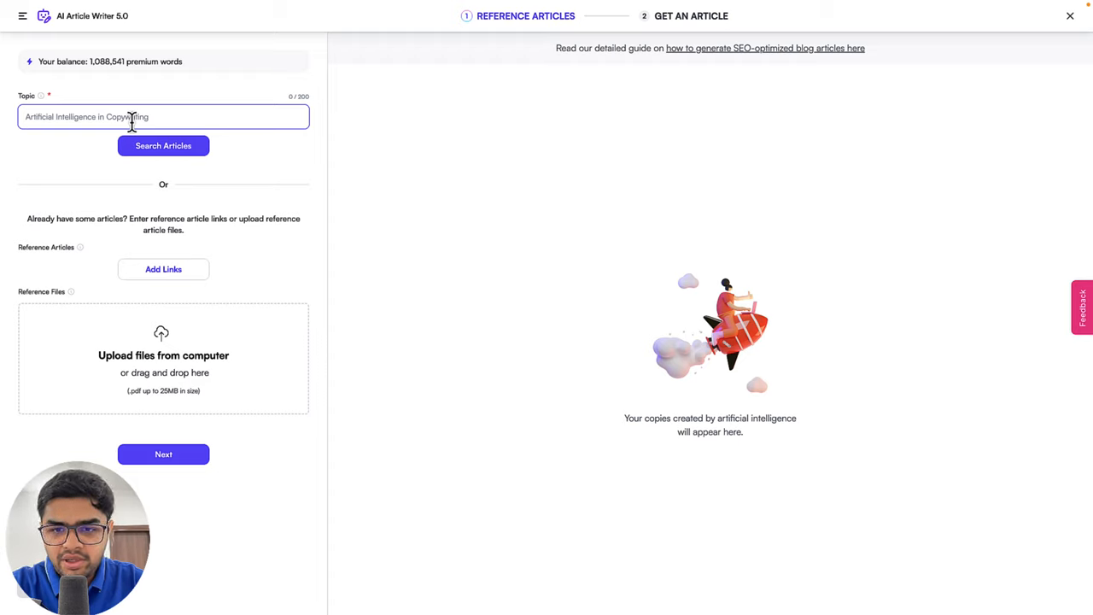
pyautogui.moveTo(175, 146)
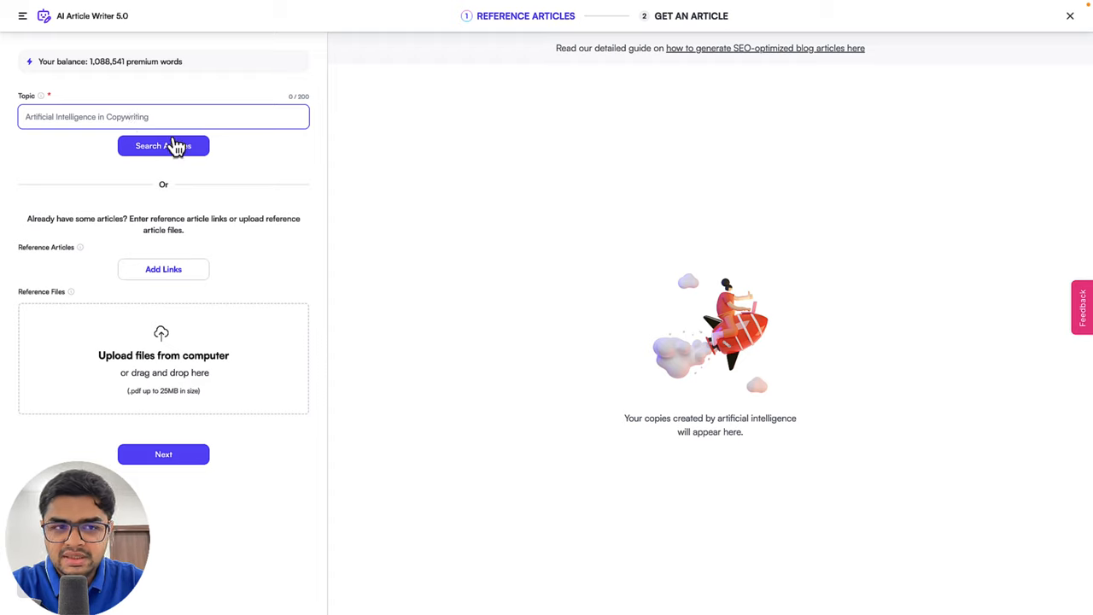
pyautogui.moveTo(263, 174)
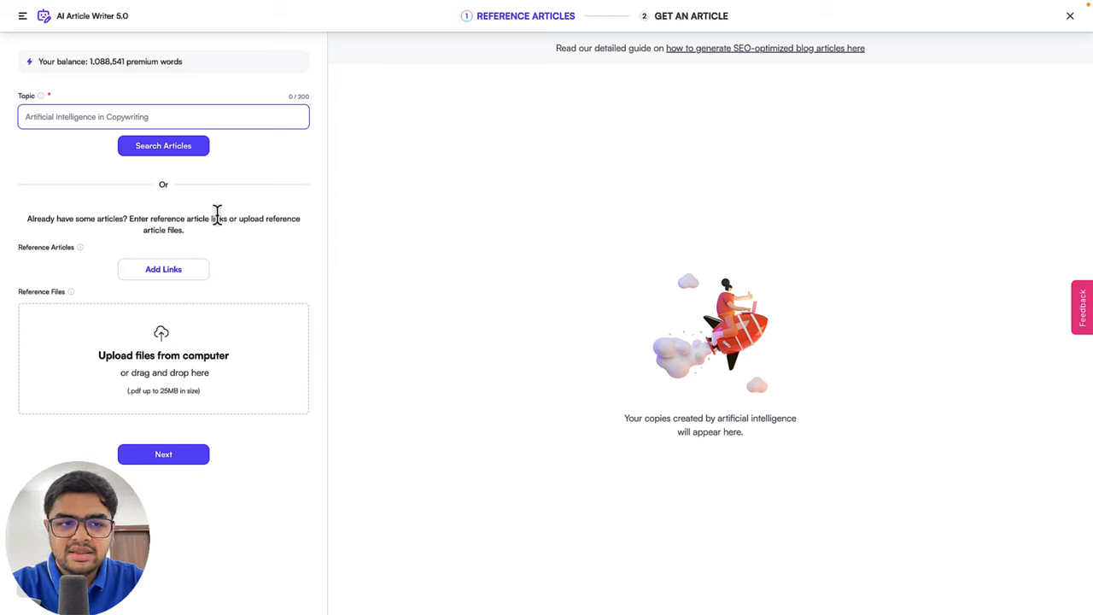
pyautogui.moveTo(175, 350)
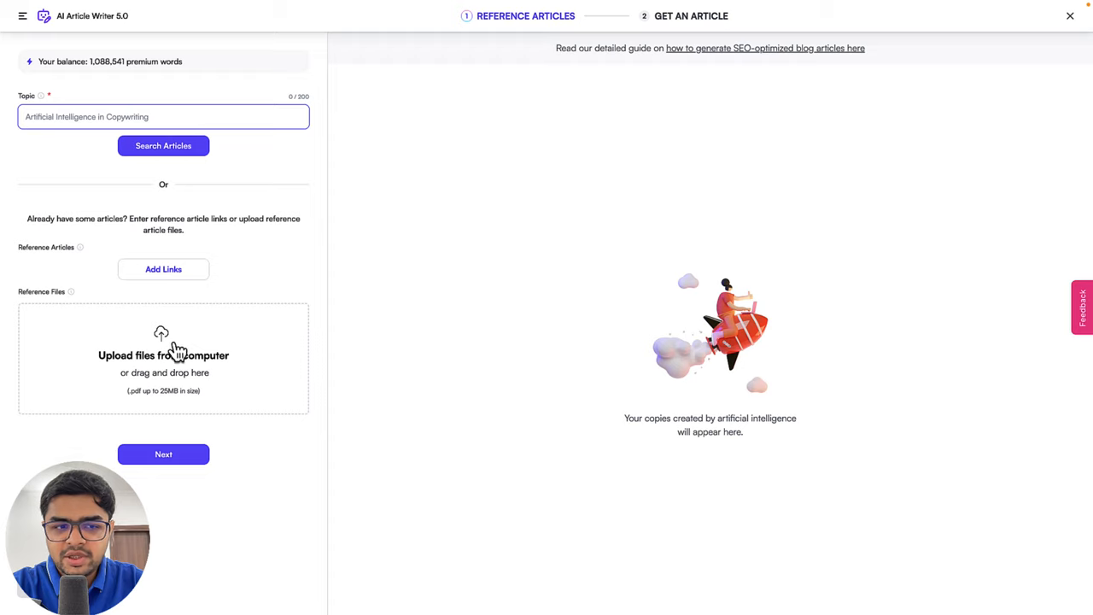
pyautogui.moveTo(253, 365)
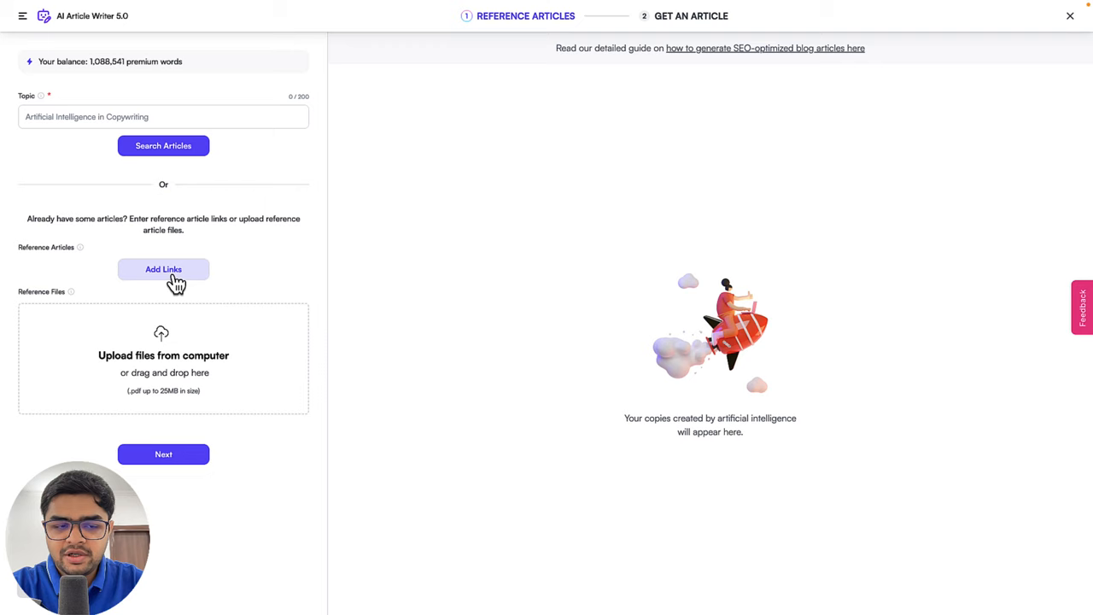
pyautogui.click(163, 269)
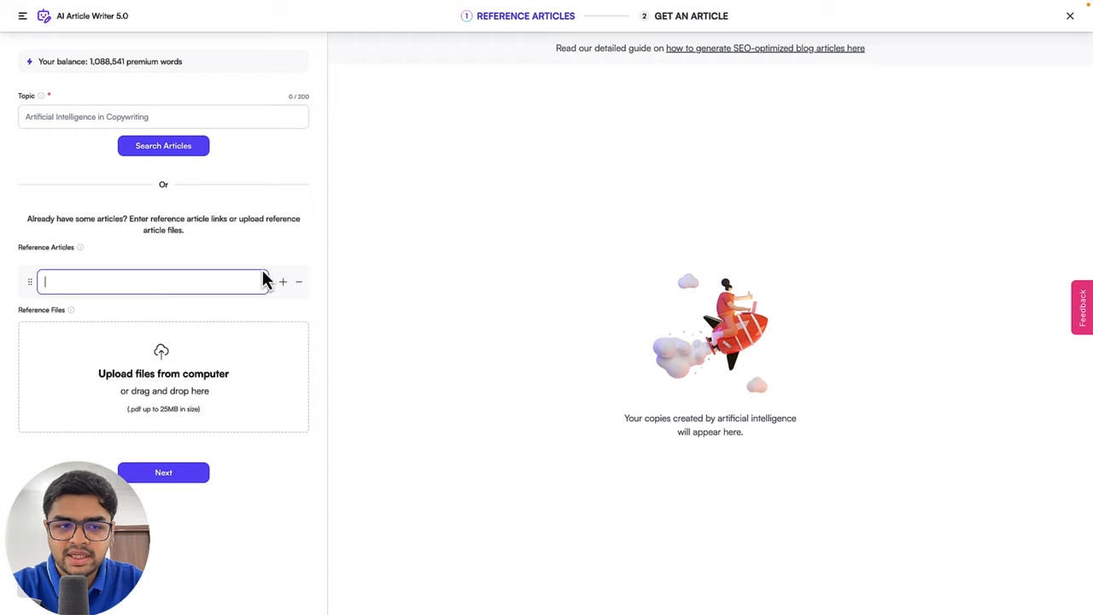
pyautogui.click(298, 282)
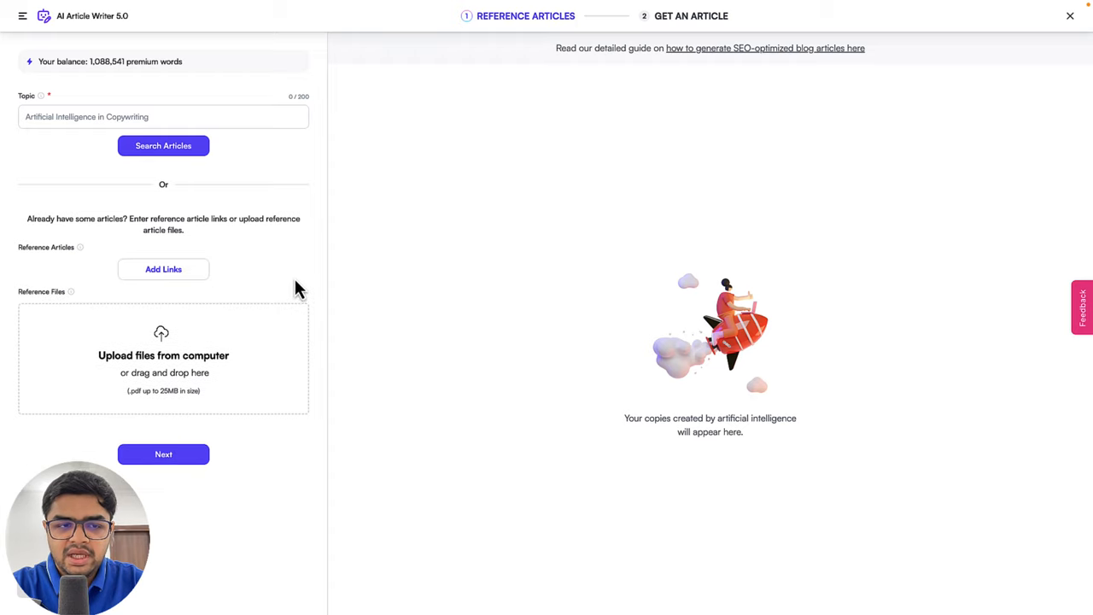
pyautogui.moveTo(171, 180)
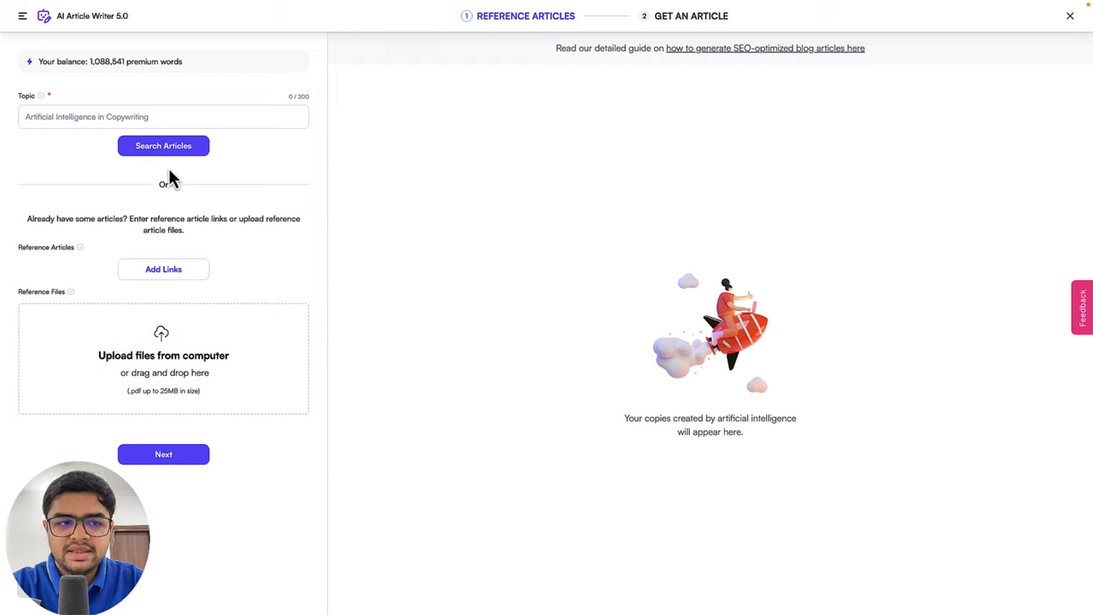
# Enter the topic 'chatgpt alternatives' and search for reference articles.
pyautogui.click(163, 116)
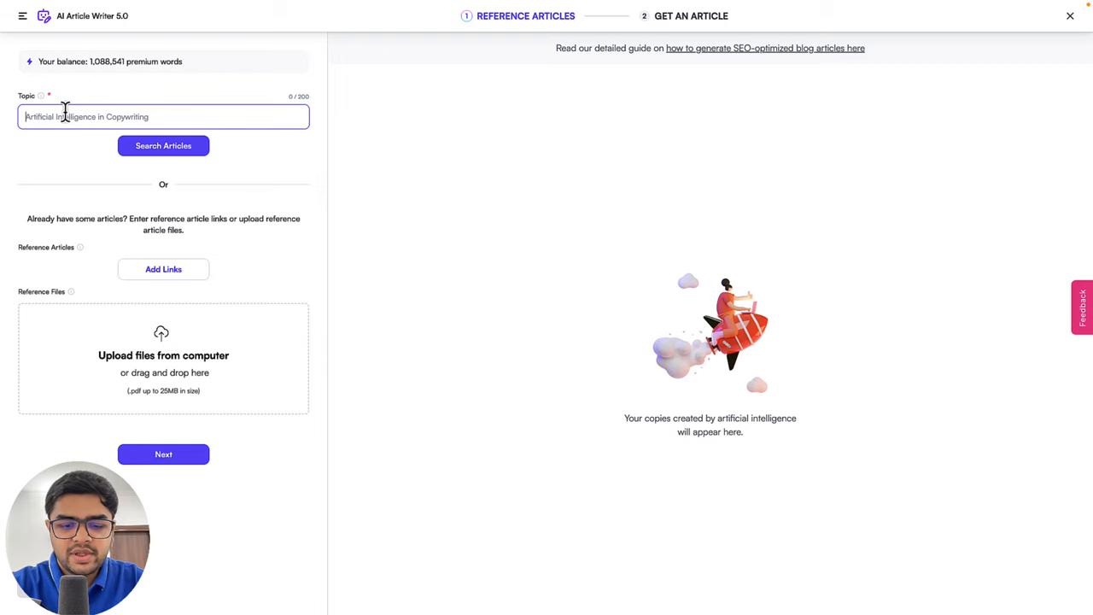
pyautogui.write('chatgpt a')
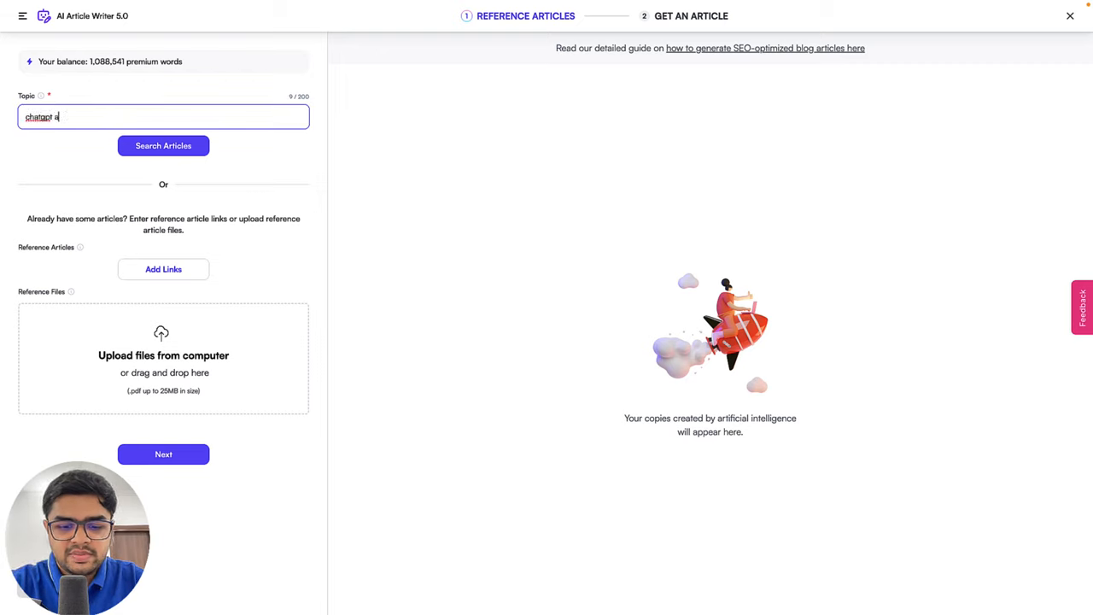
pyautogui.write('alternatives')
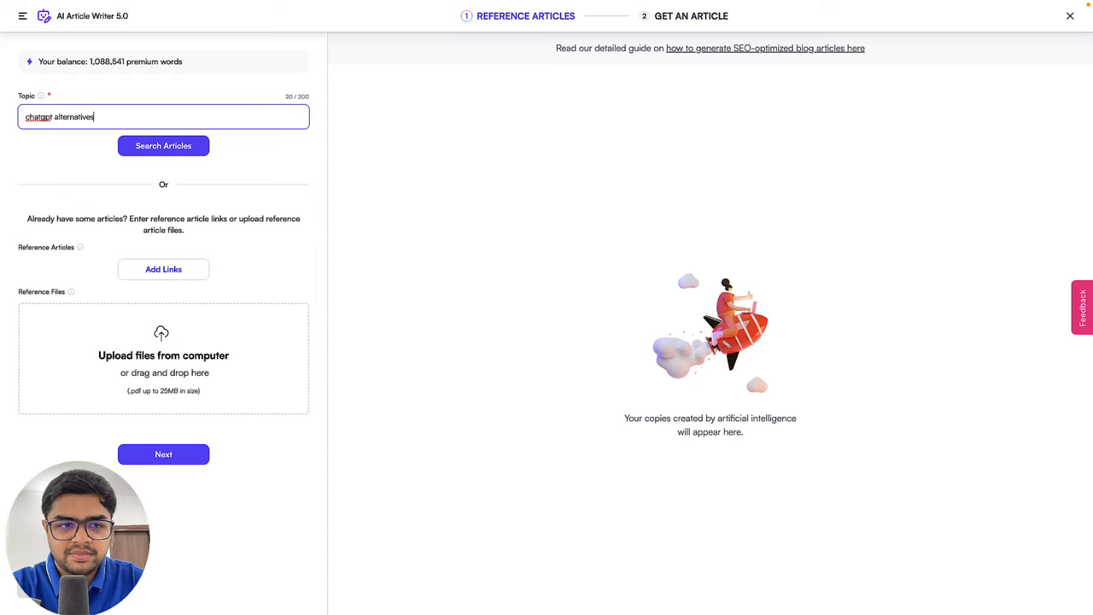
pyautogui.click(163, 145)
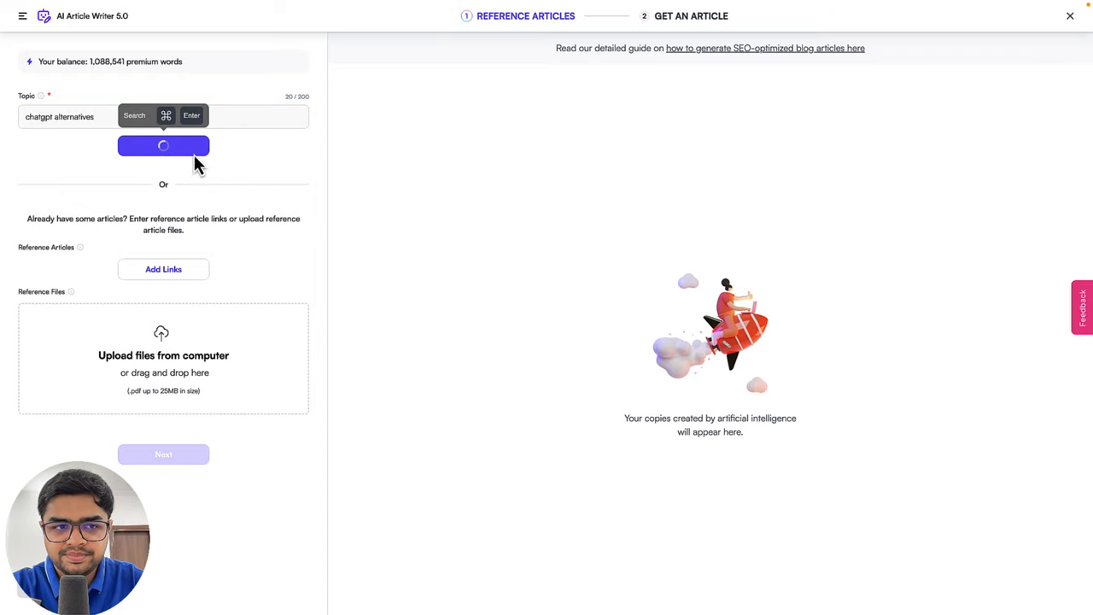
pyautogui.click(163, 145)
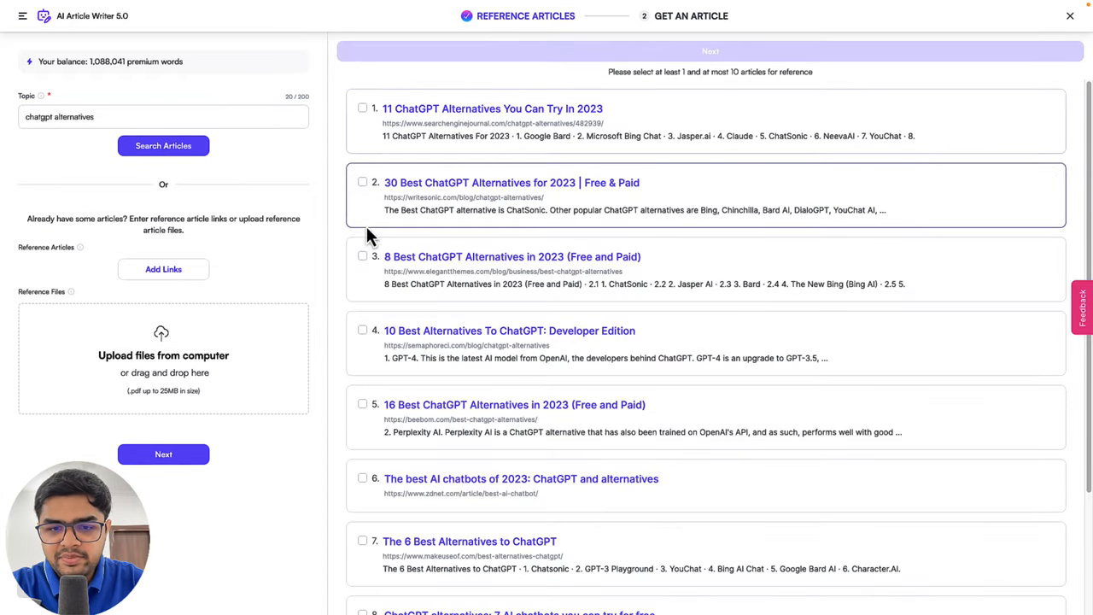
pyautogui.scroll(-3)
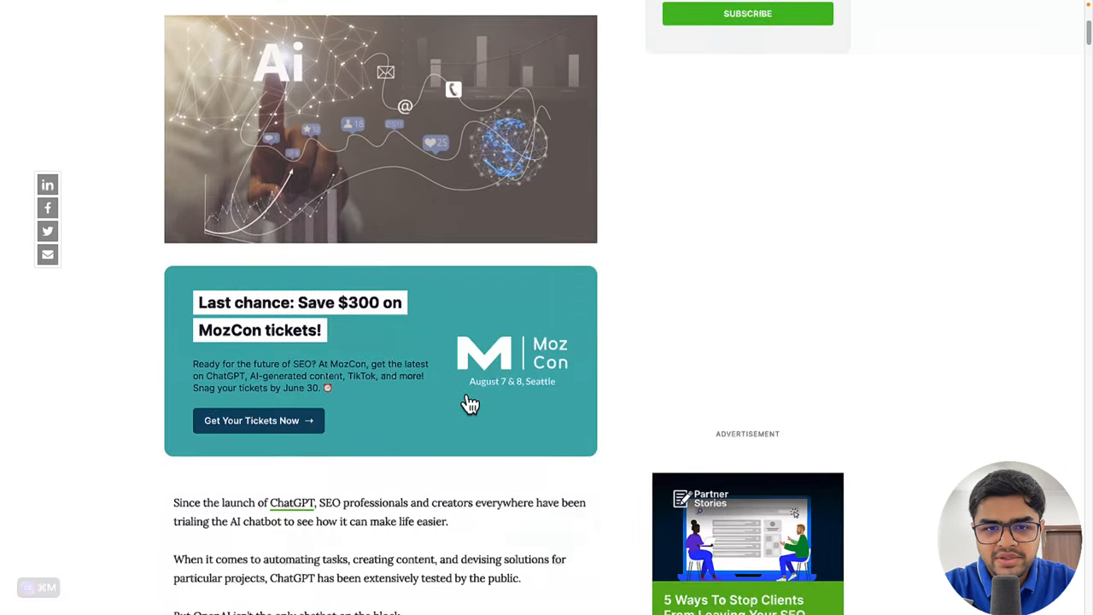
pyautogui.scroll(3)
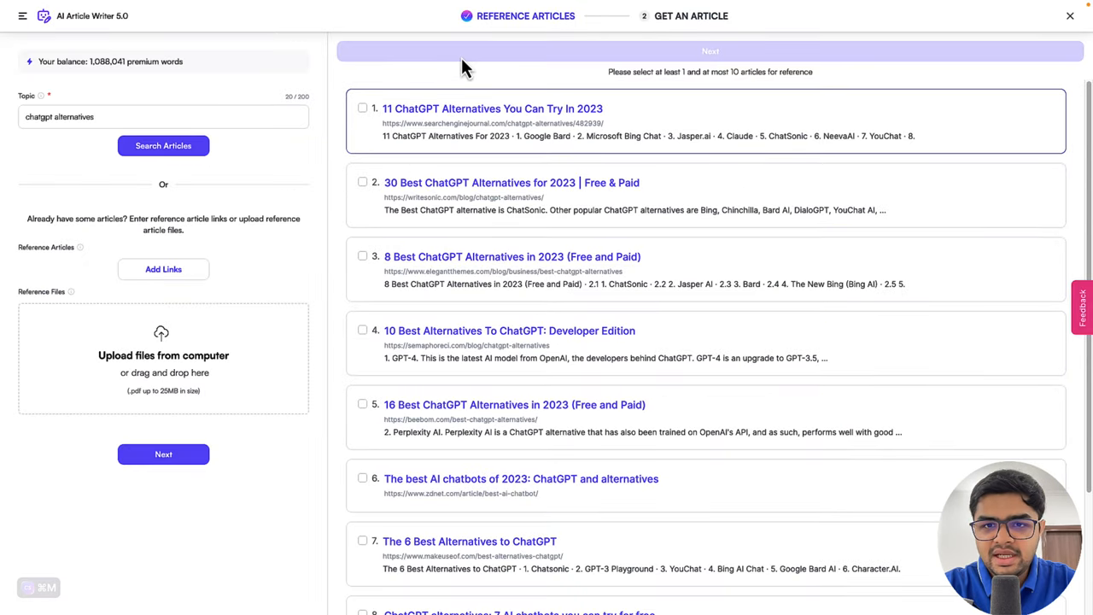
pyautogui.moveTo(443, 256)
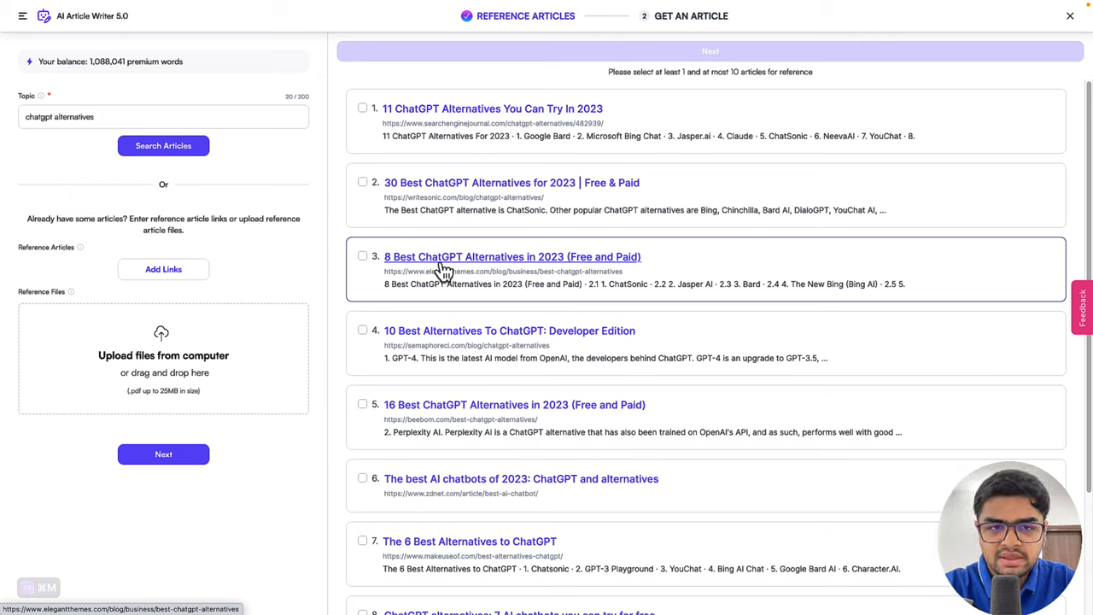
# Select the Search Engine Journal, Elegant Themes and Semaphore articles as references and continue.
pyautogui.click(362, 107)
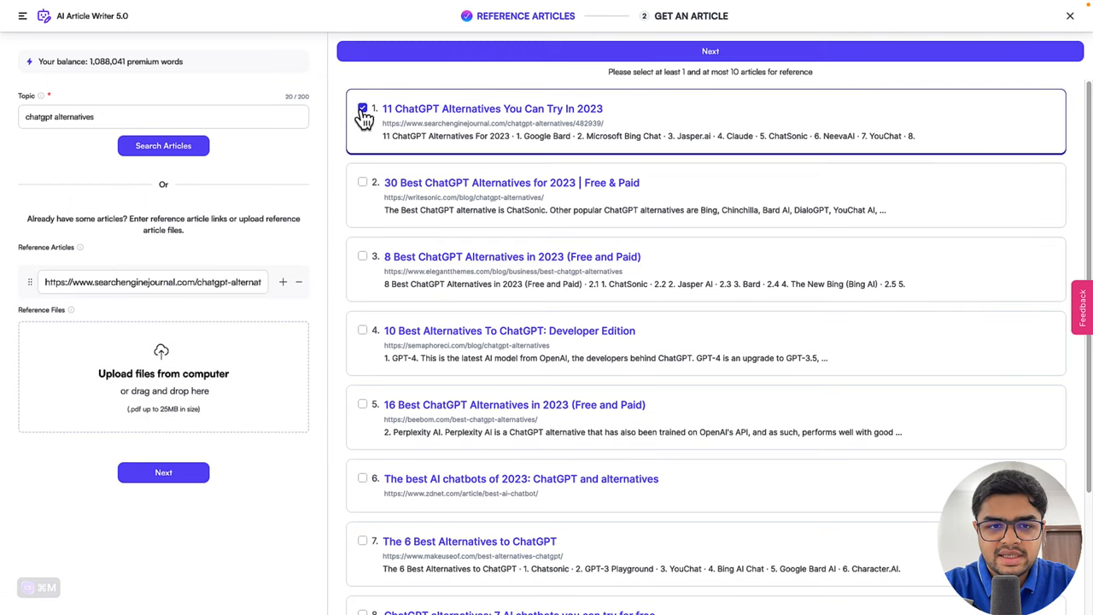
pyautogui.click(362, 329)
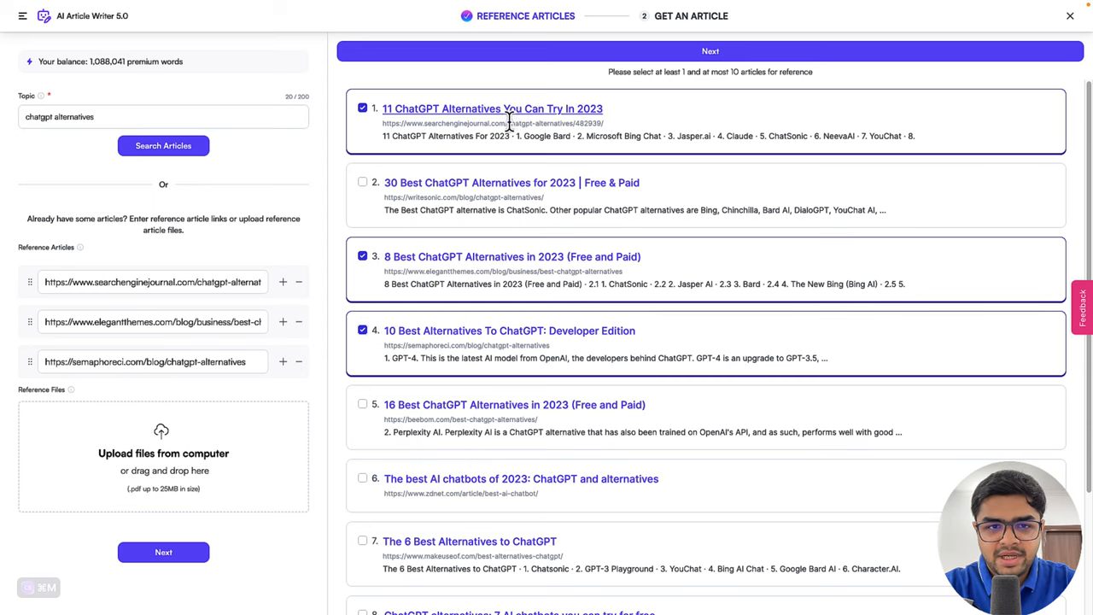
pyautogui.click(709, 51)
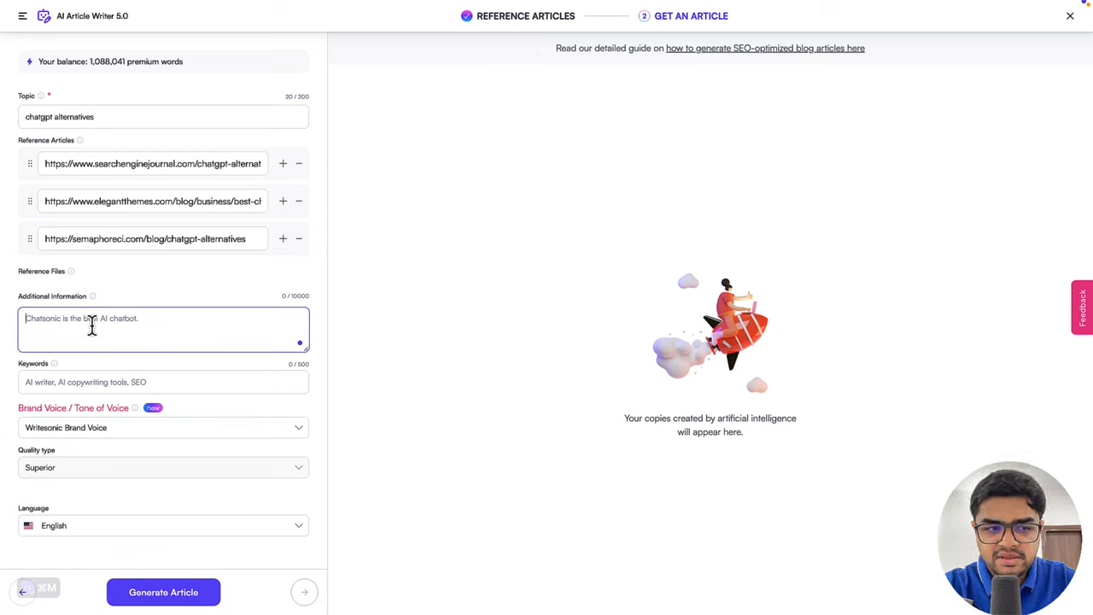
# Add info 'Chatsonic is the best ChatGPT alternative.' and keywords 'ChatGPT alternative, GPT-4, ChatGPT'.
pyautogui.write('Chatson')
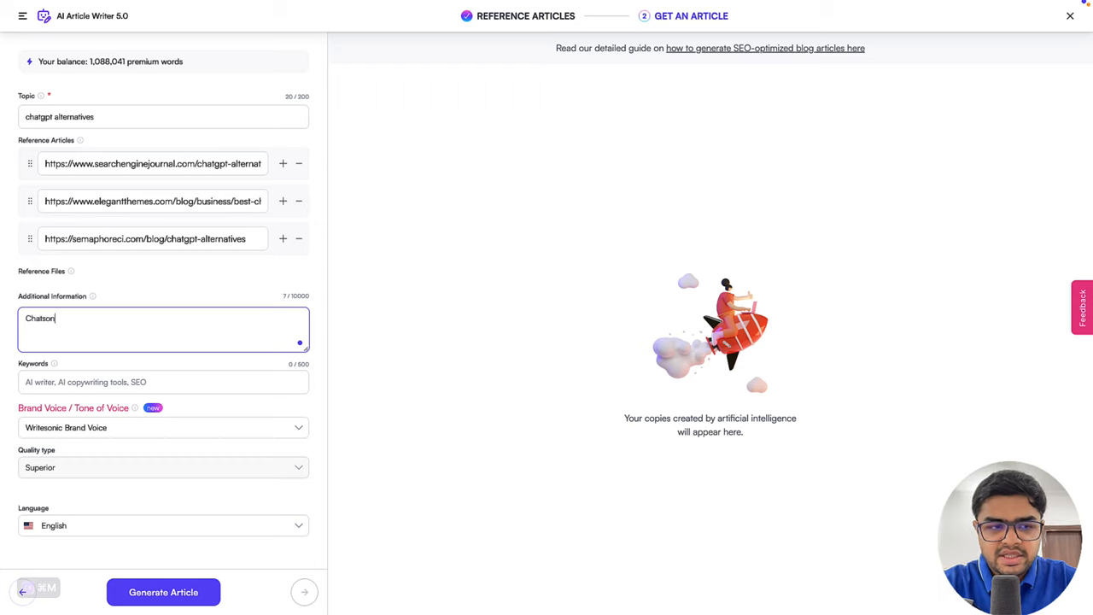
pyautogui.write('is the best')
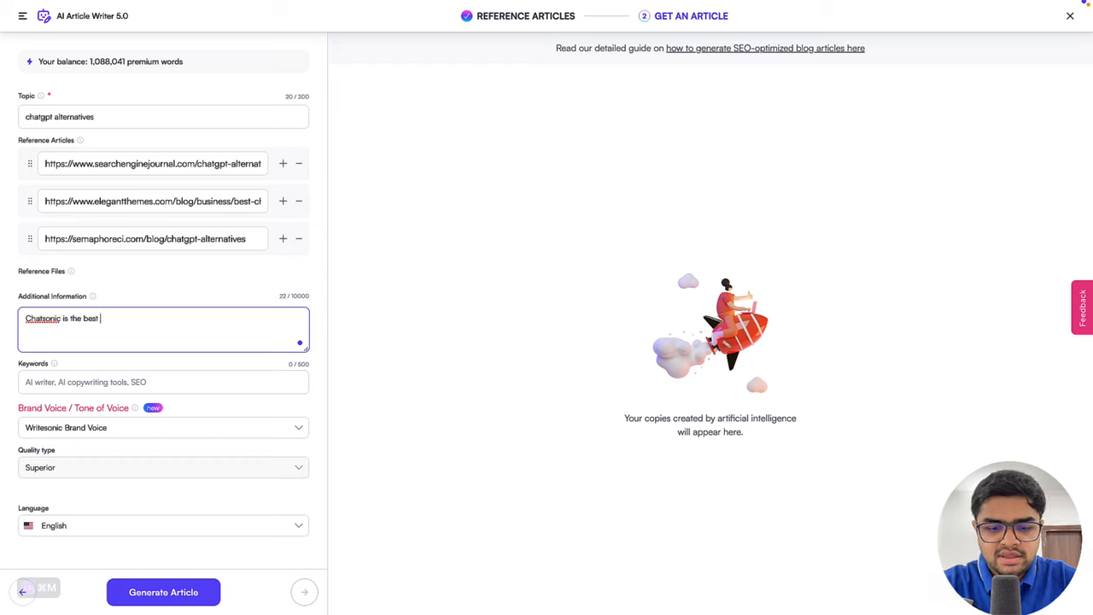
pyautogui.write('ChatGPT alternative.')
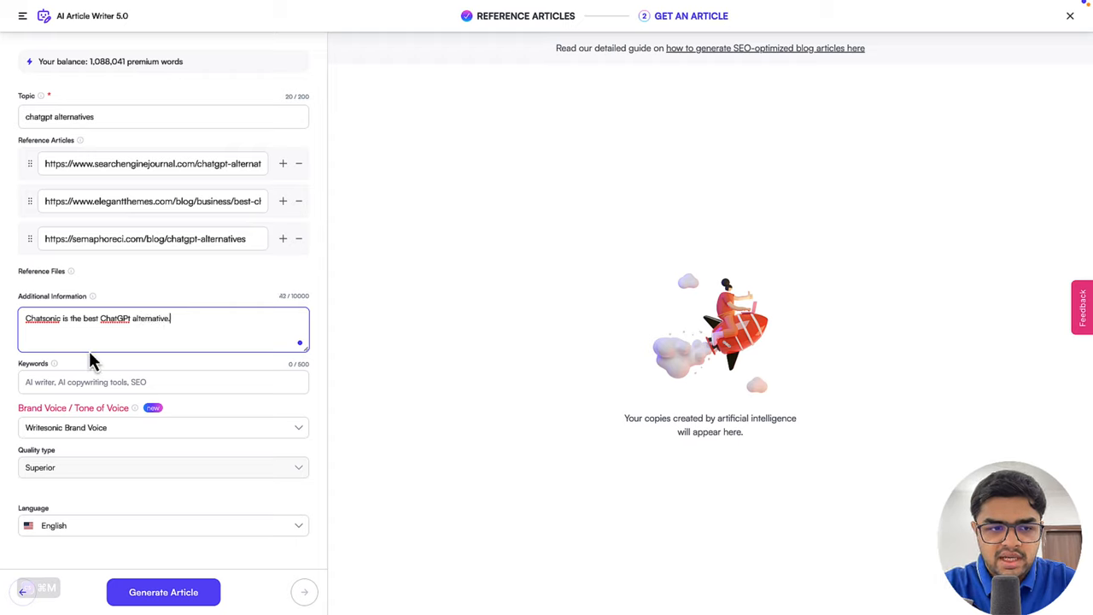
pyautogui.doubleClick(115, 317)
pyautogui.write('ChatGPT alternative, GPT-4, ChatGPT')
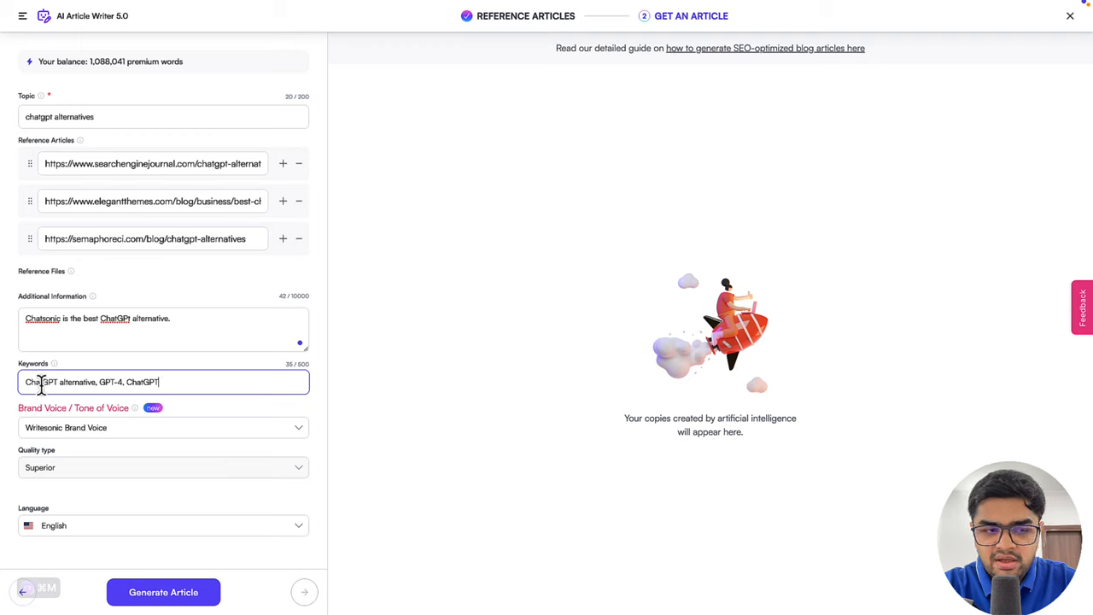
pyautogui.doubleClick(60, 382)
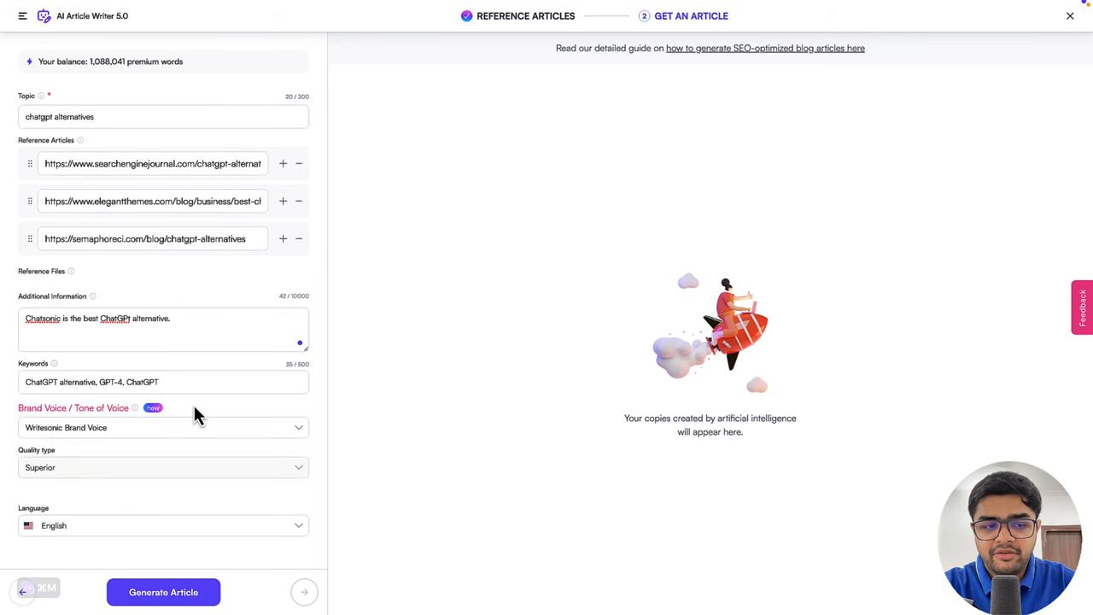
pyautogui.moveTo(77, 427)
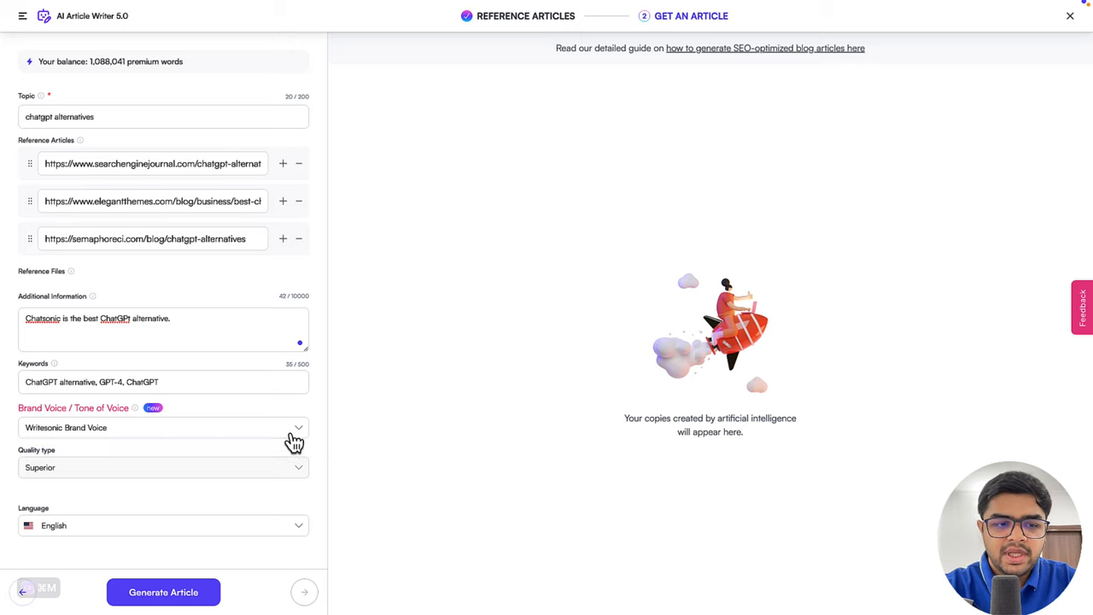
pyautogui.click(163, 427)
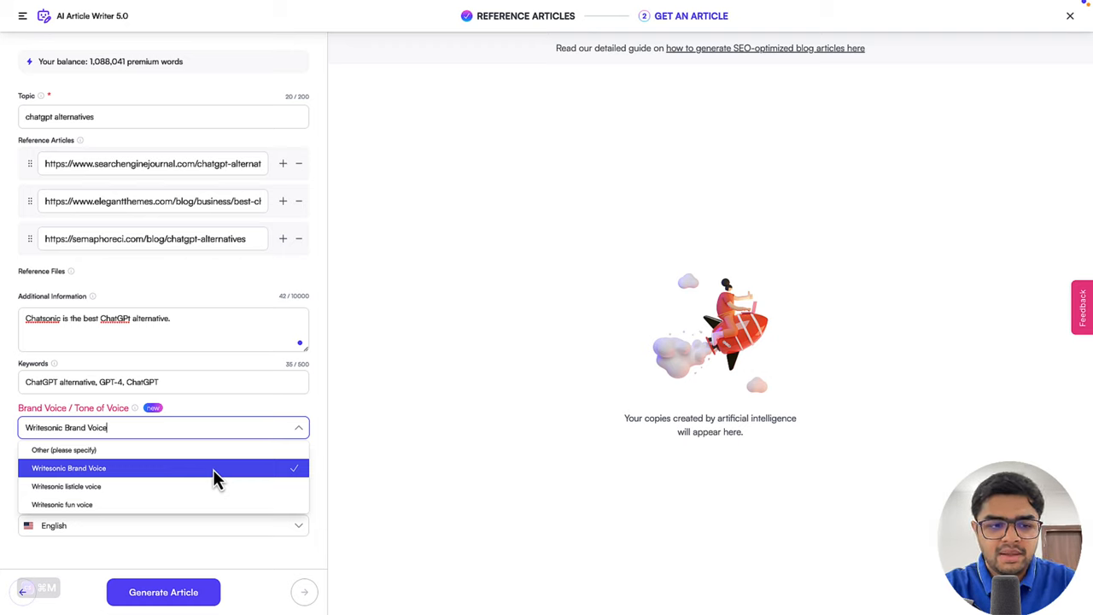
pyautogui.moveTo(128, 480)
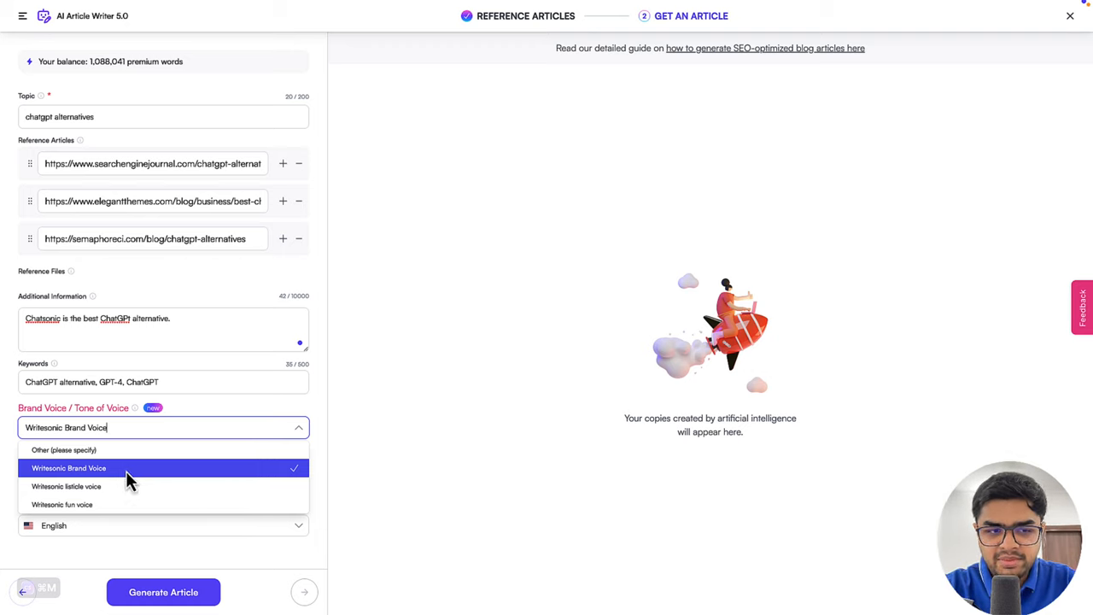
pyautogui.click(69, 468)
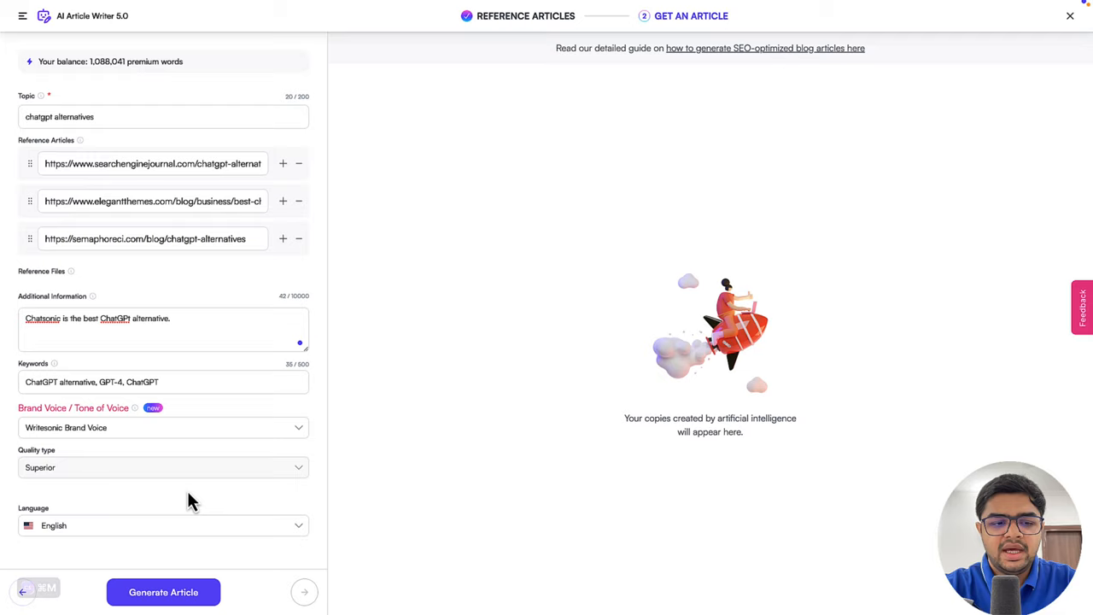
pyautogui.click(163, 592)
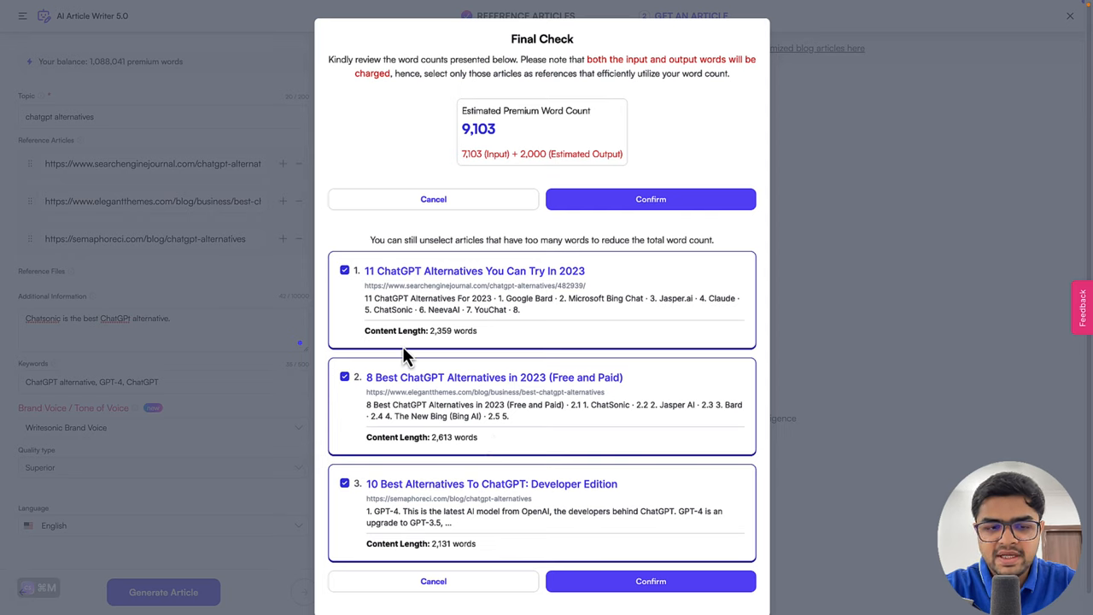
pyautogui.moveTo(438, 348)
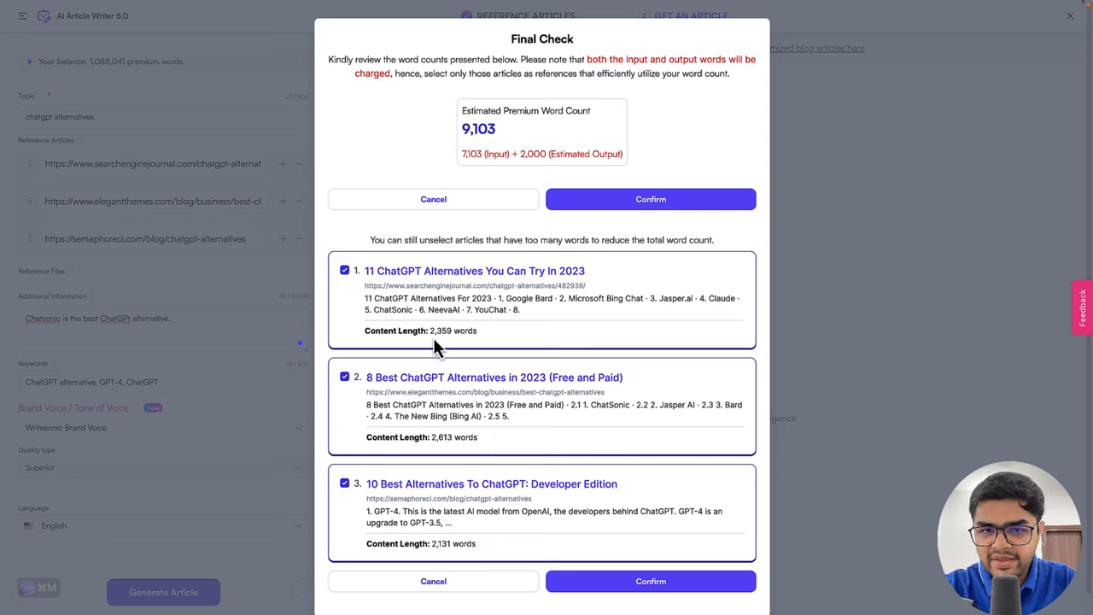
pyautogui.moveTo(585, 333)
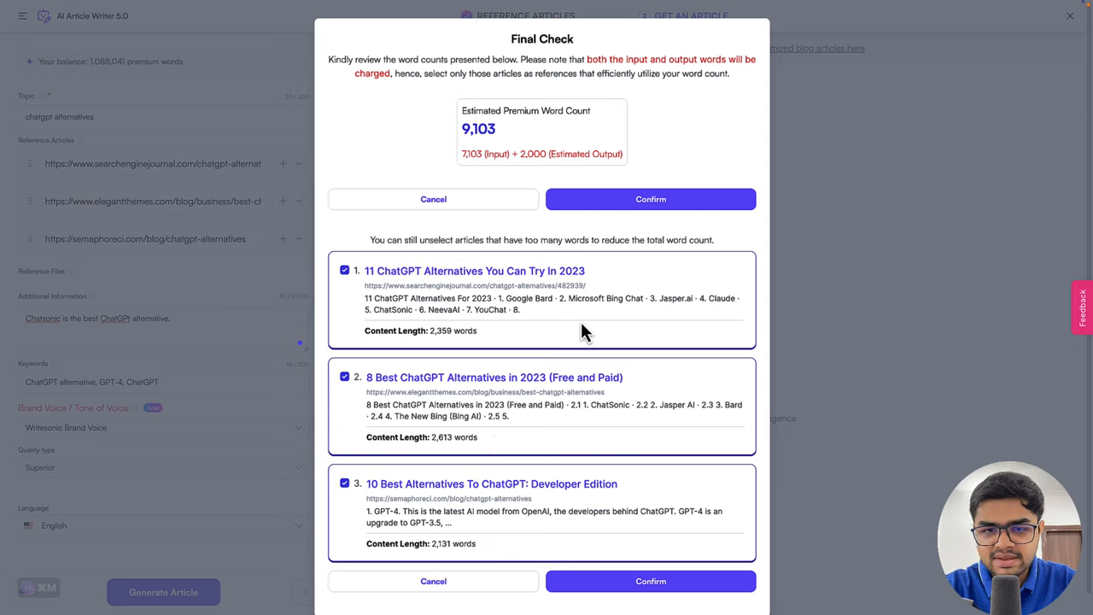
pyautogui.moveTo(324, 296)
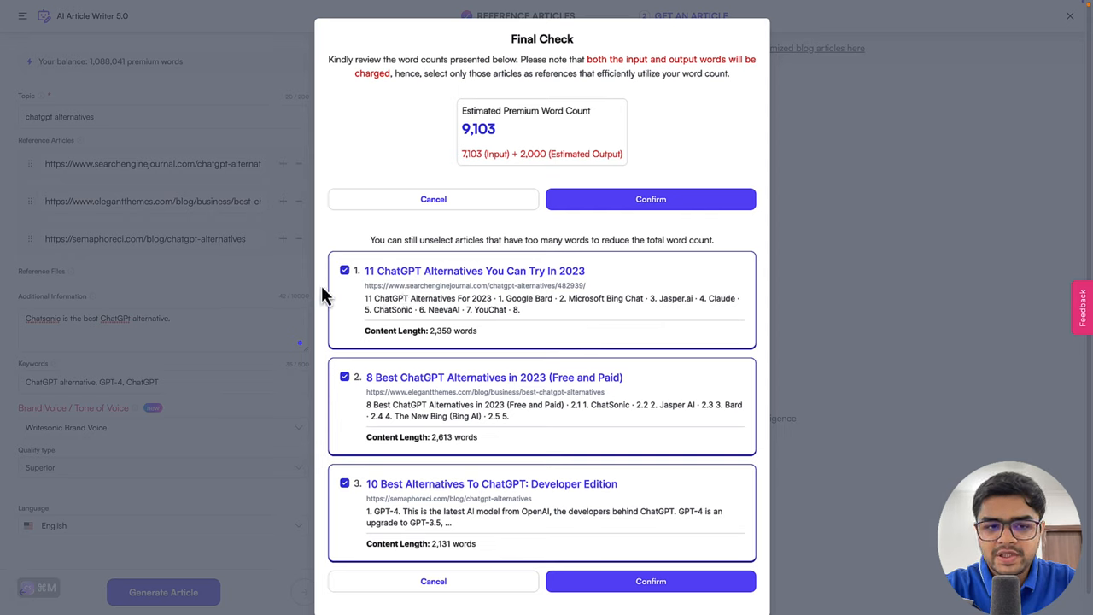
pyautogui.moveTo(359, 274)
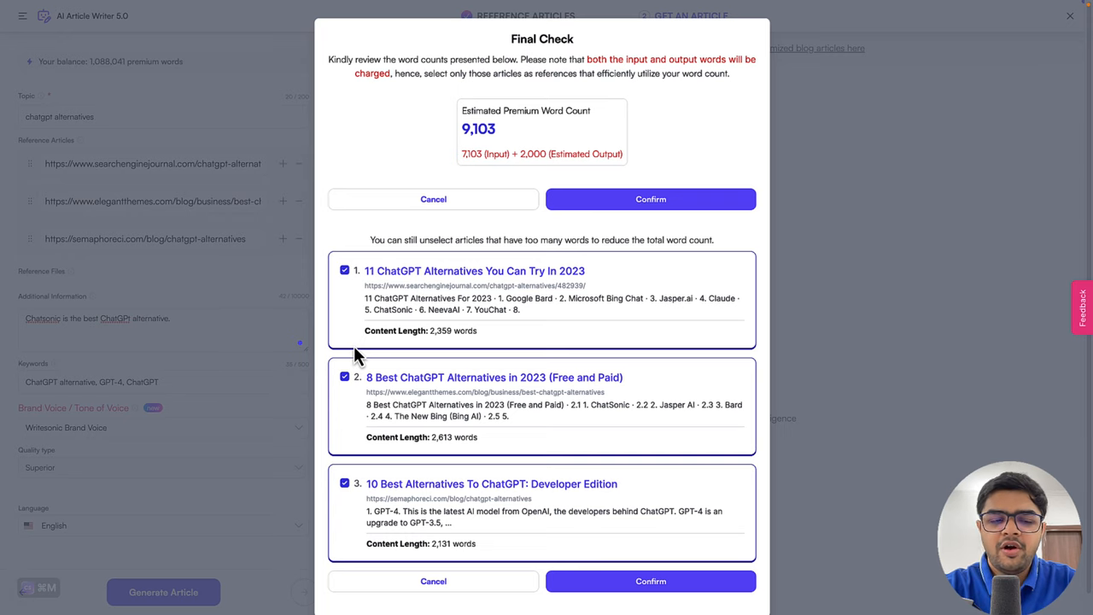
pyautogui.moveTo(476, 404)
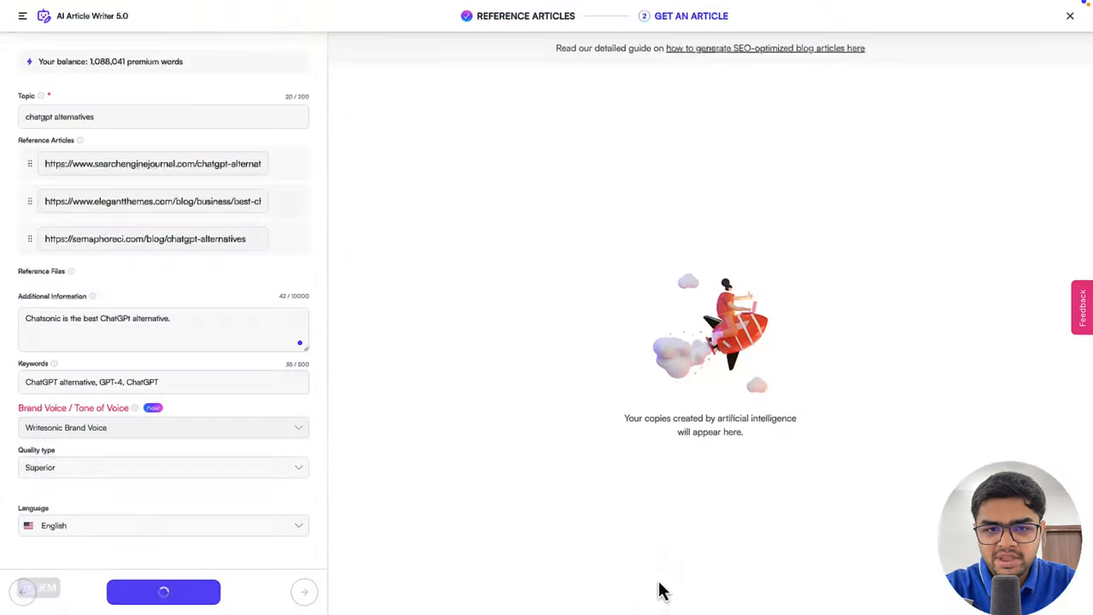
pyautogui.moveTo(555, 468)
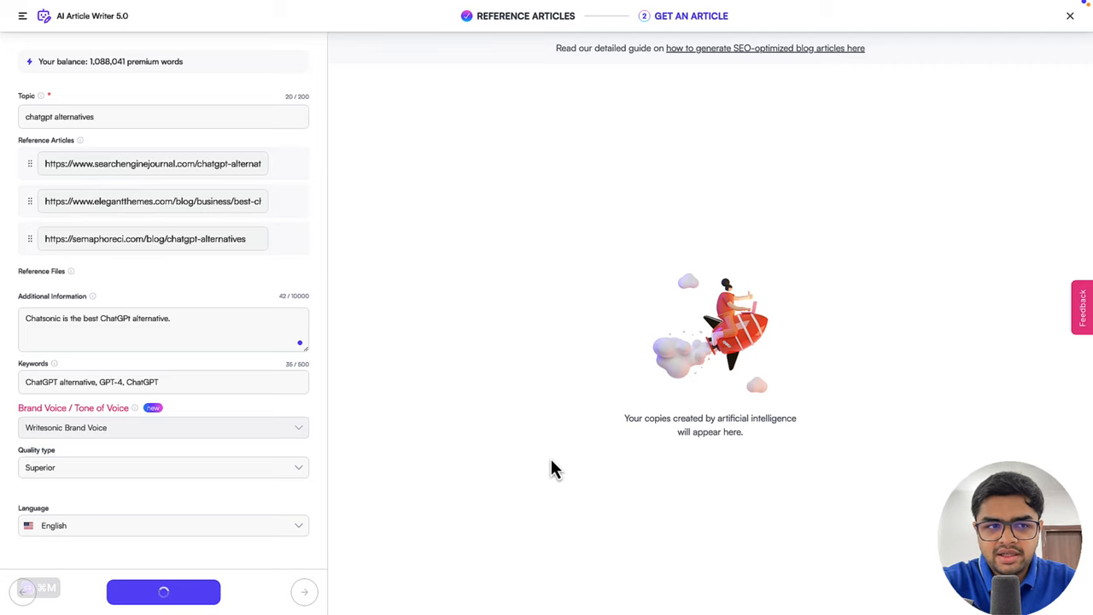
# Confirm the Final Check to generate the article for about 9,103 premium words.
pyautogui.click(163, 591)
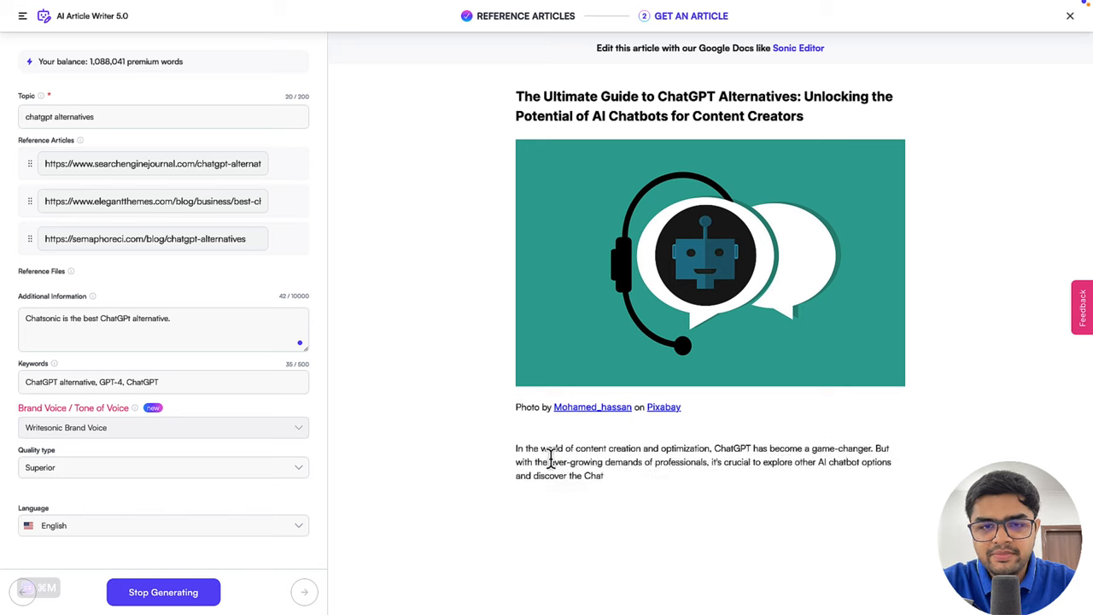
pyautogui.moveTo(664, 237)
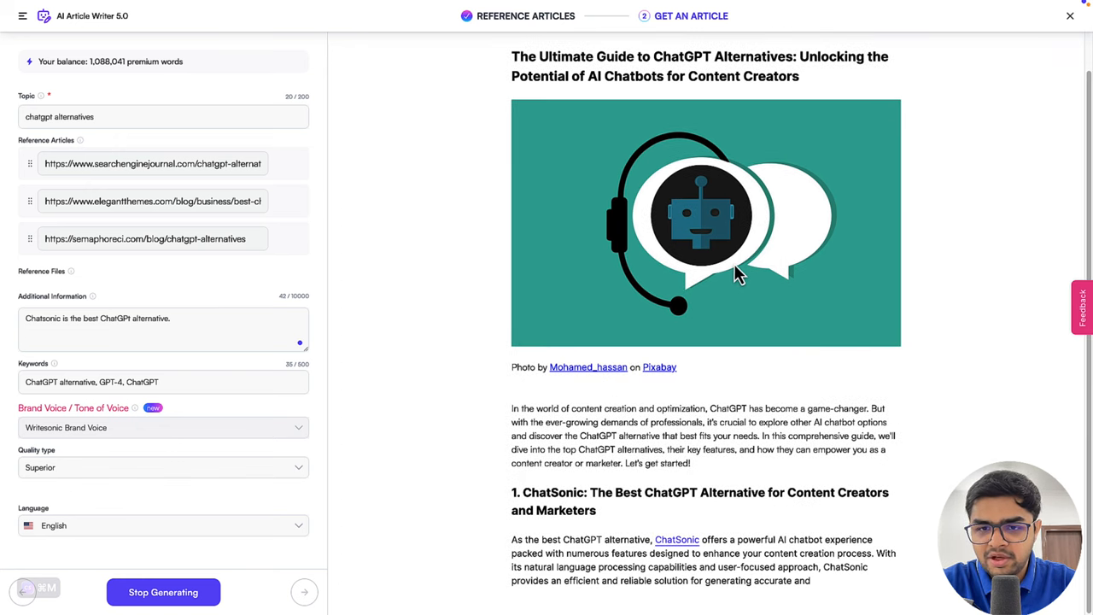
# Scroll through the finished 1562-word 'The Ultimate Guide to ChatGPT Alternatives' article.
pyautogui.scroll(-3)
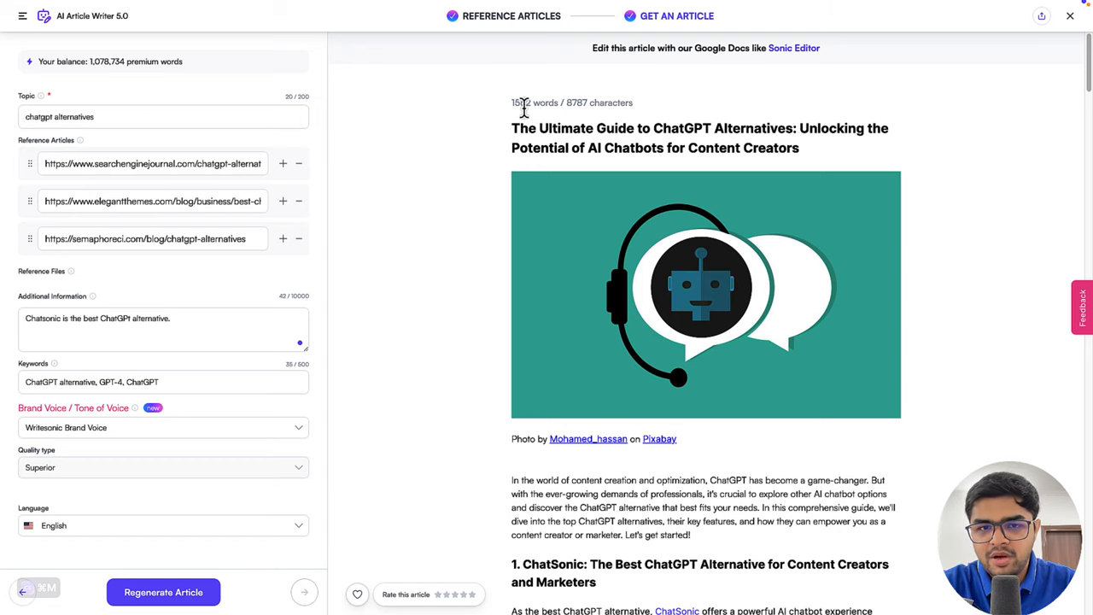
pyautogui.moveTo(462, 192)
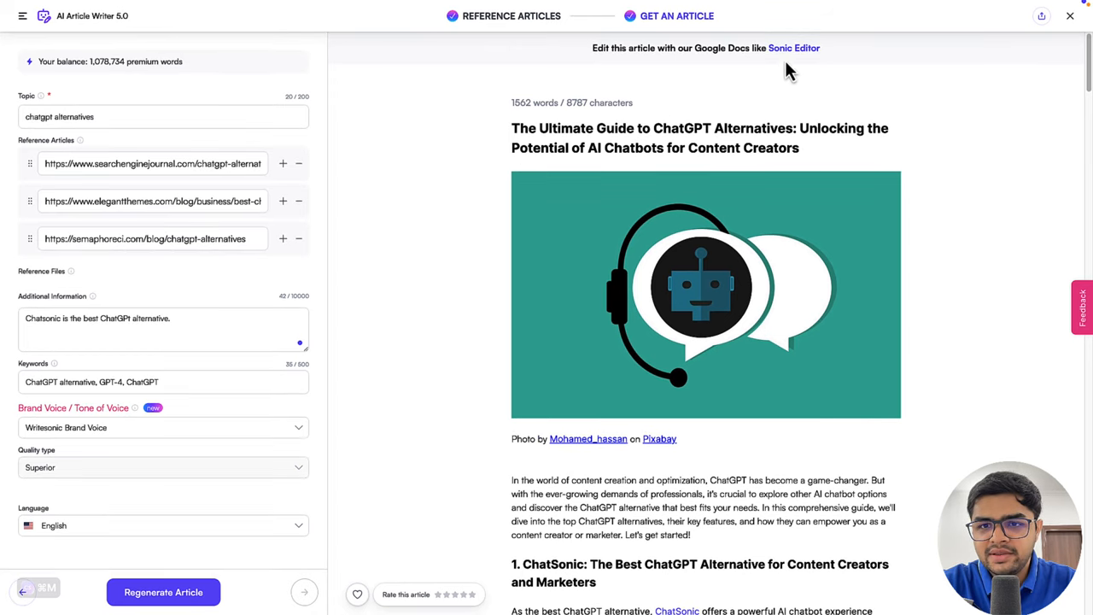
pyautogui.moveTo(795, 48)
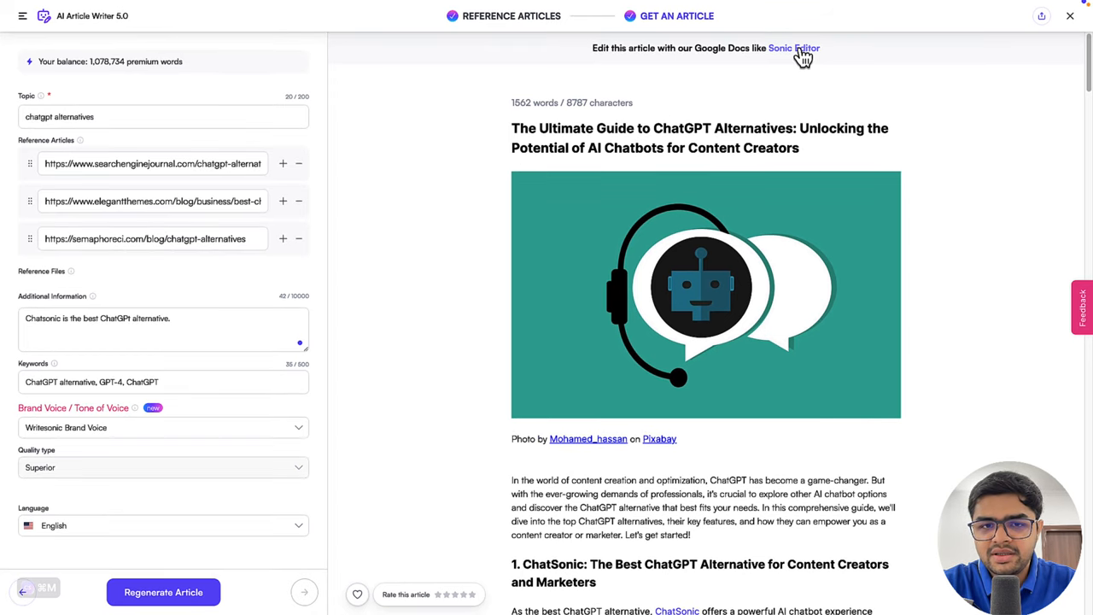
# Open the generated article in Sonic Editor and scroll through the document.
pyautogui.click(793, 48)
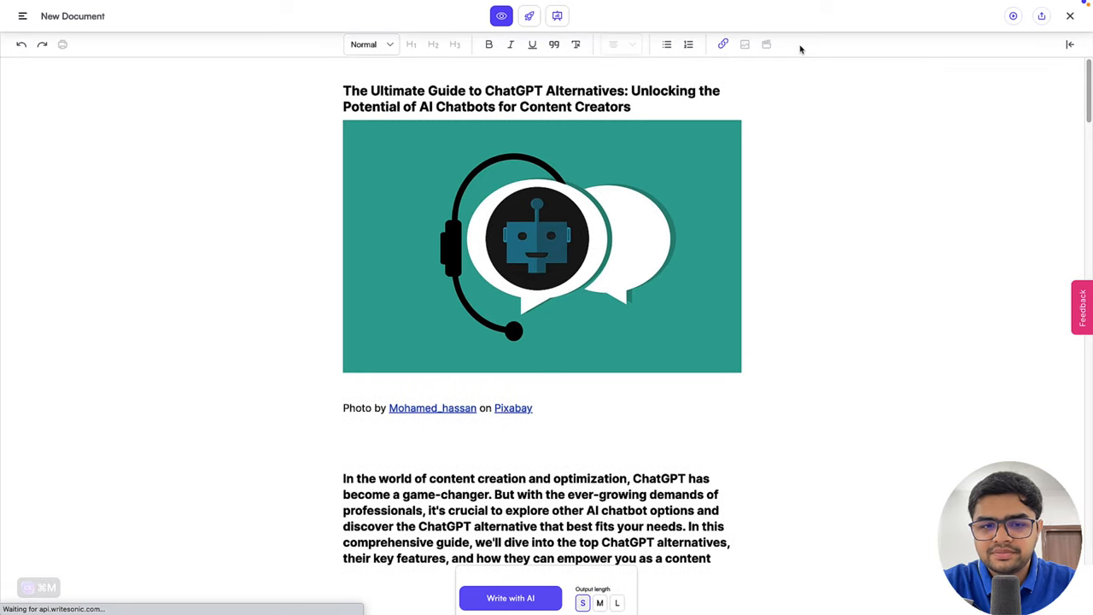
pyautogui.scroll(-3)
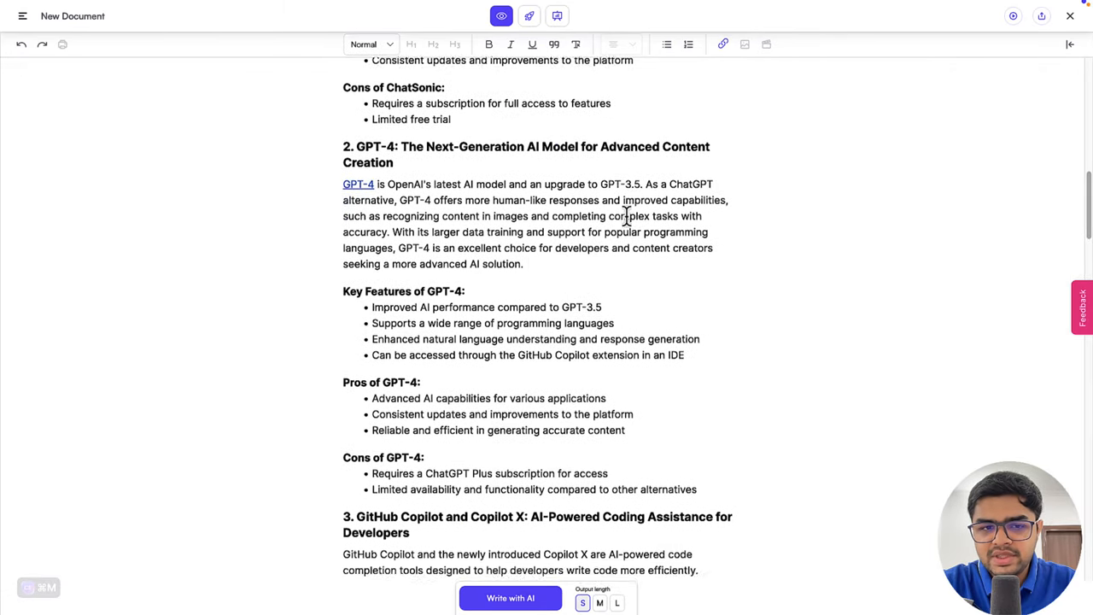
pyautogui.scroll(-3)
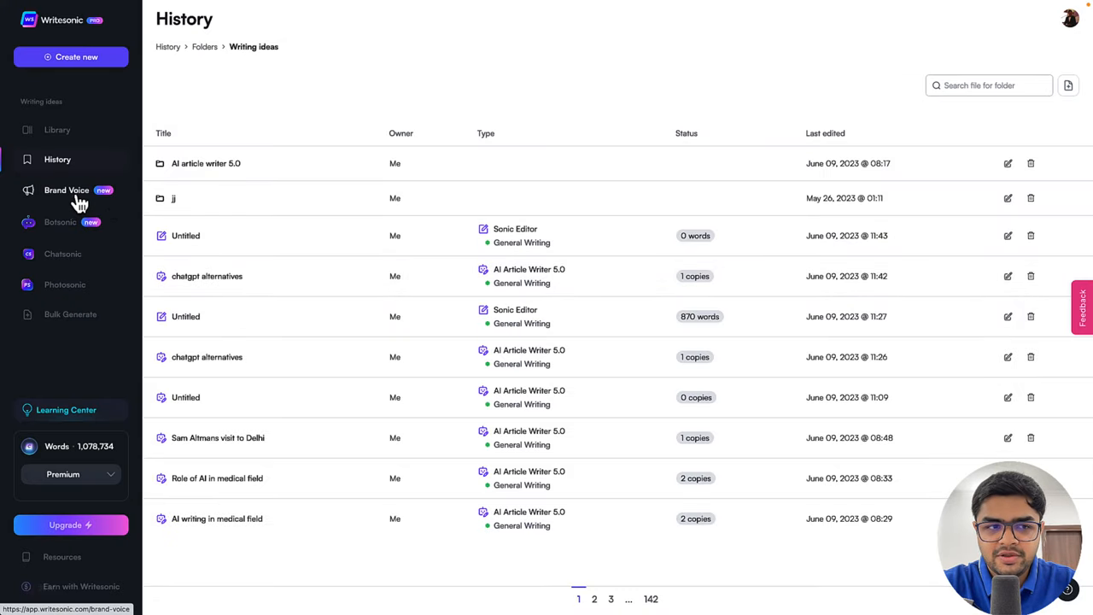
pyautogui.moveTo(72, 197)
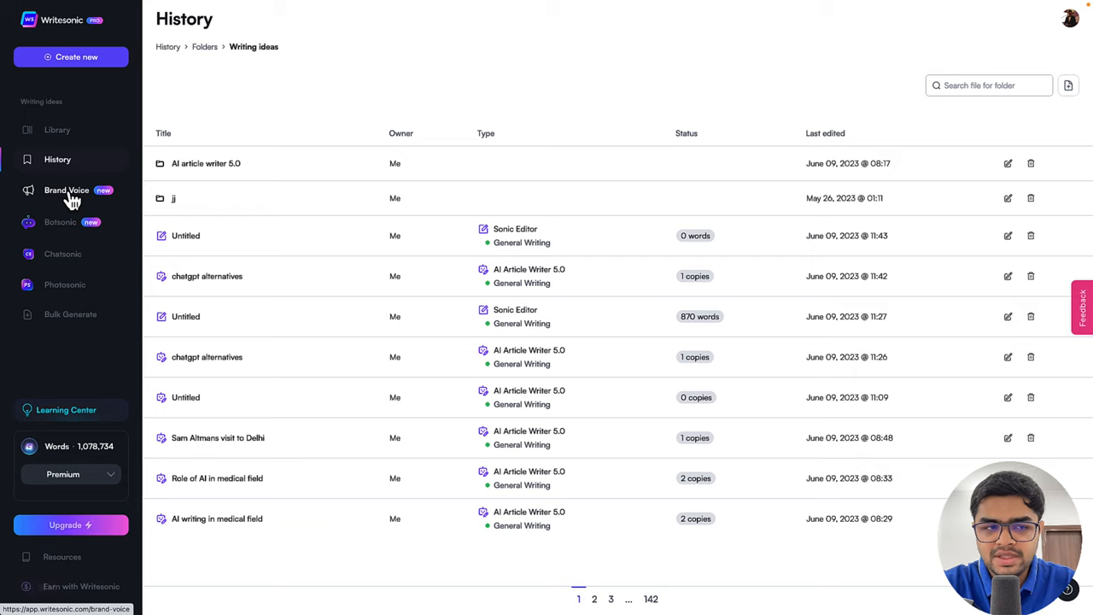
pyautogui.moveTo(68, 196)
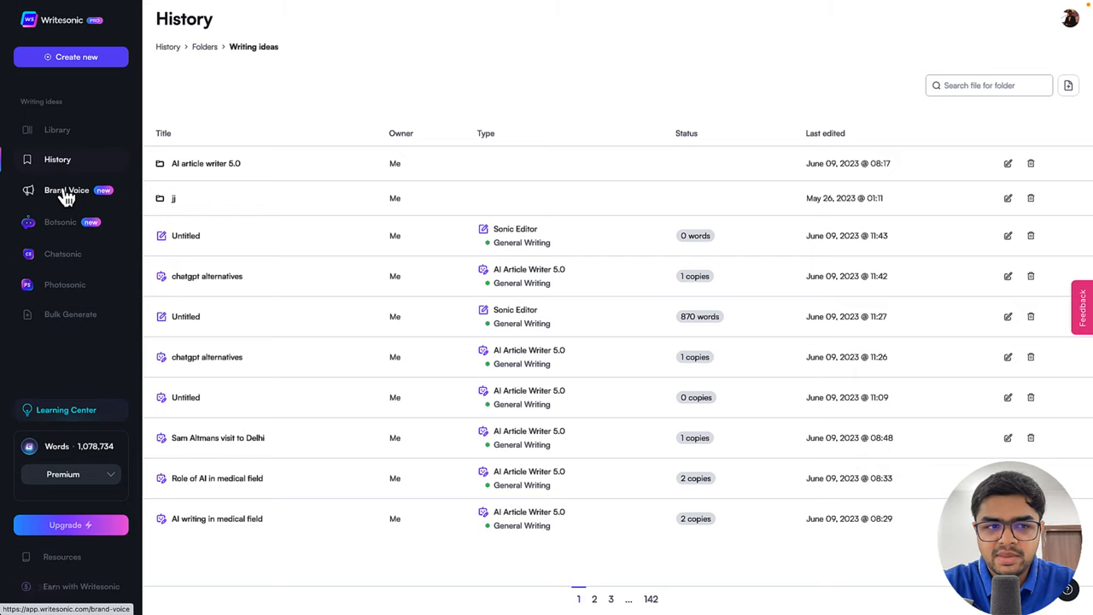
pyautogui.click(66, 190)
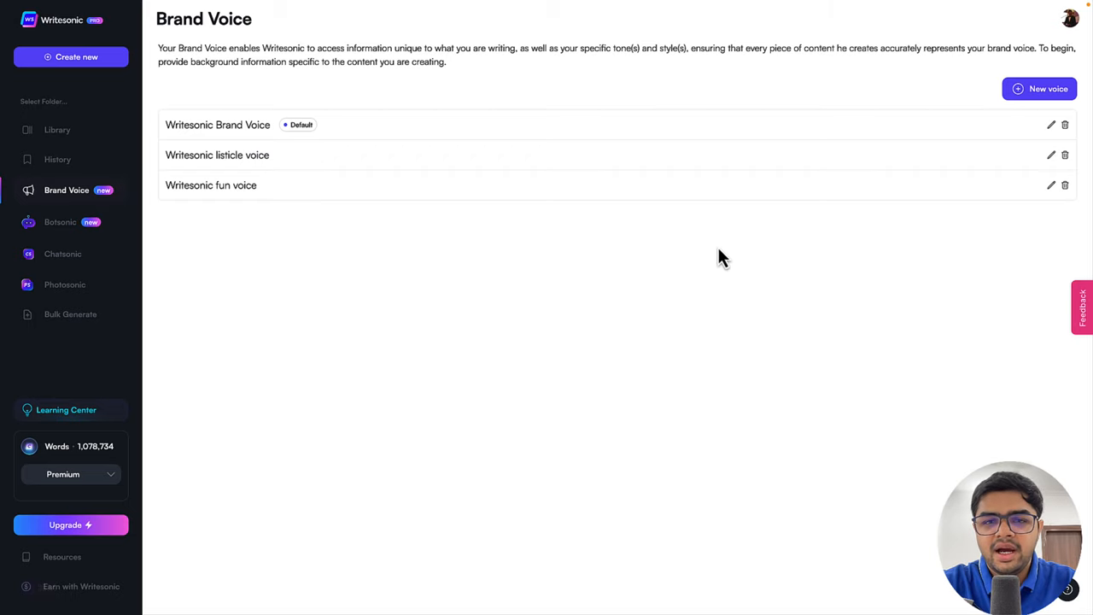
pyautogui.moveTo(892, 101)
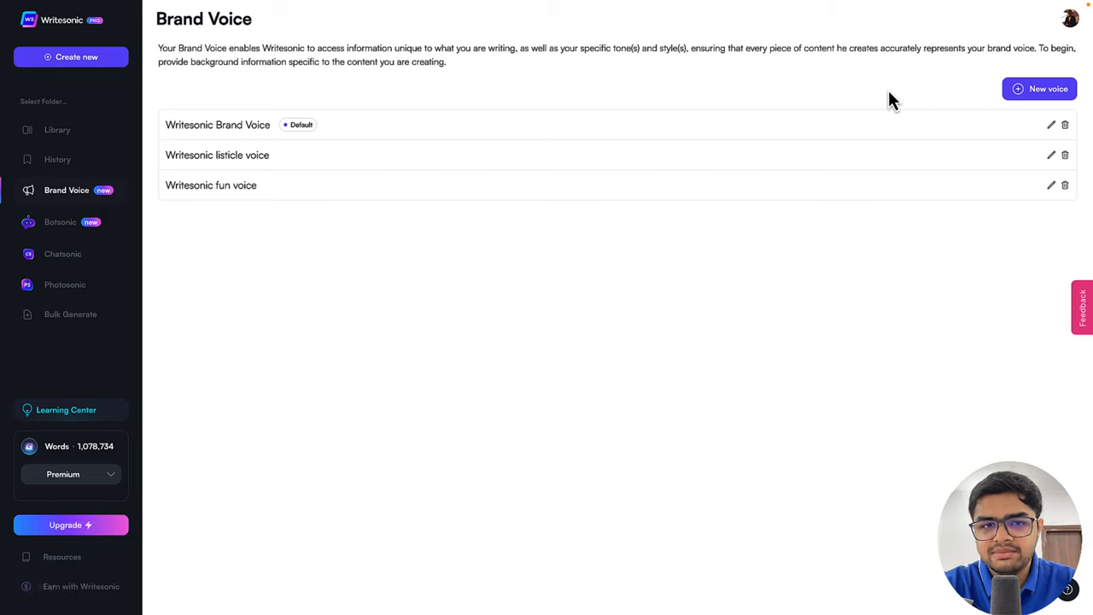
pyautogui.moveTo(995, 94)
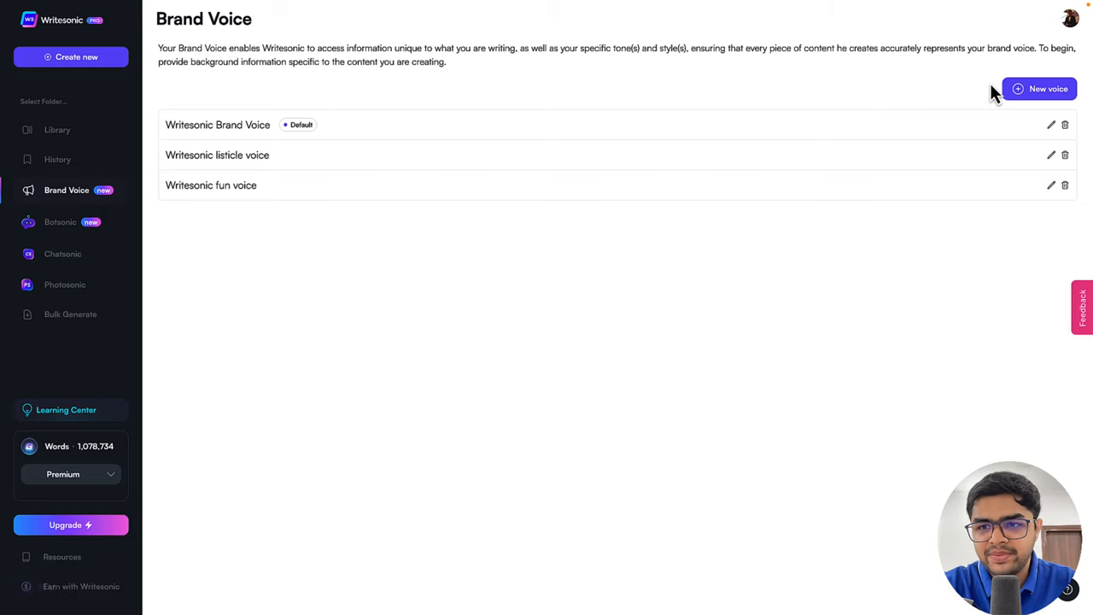
# Start a new brand voice from two writesonic.com blog links and analyze them.
pyautogui.click(1040, 89)
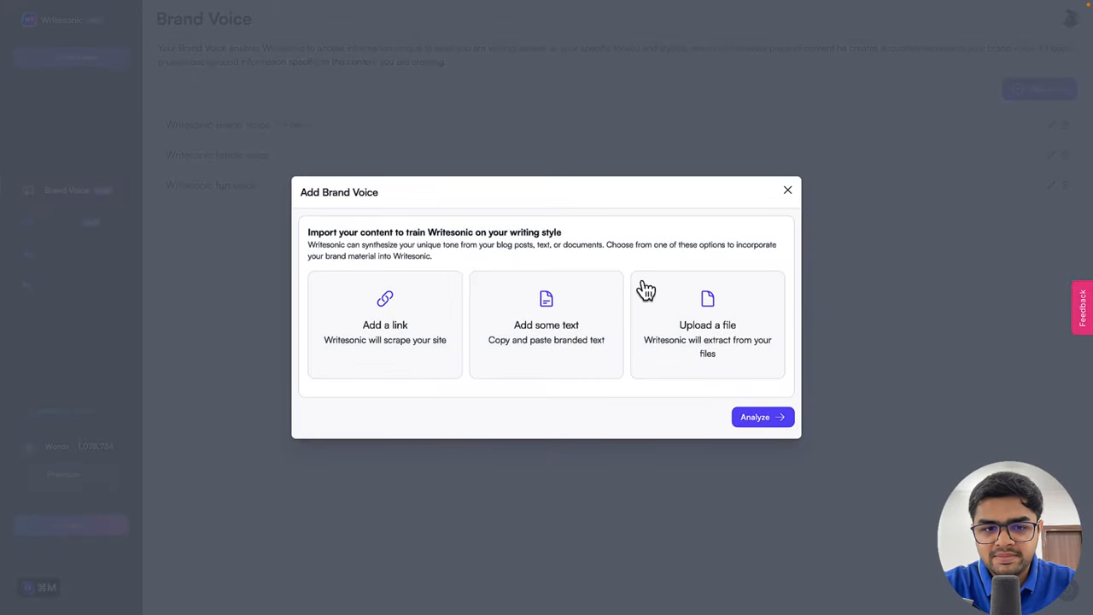
pyautogui.moveTo(588, 314)
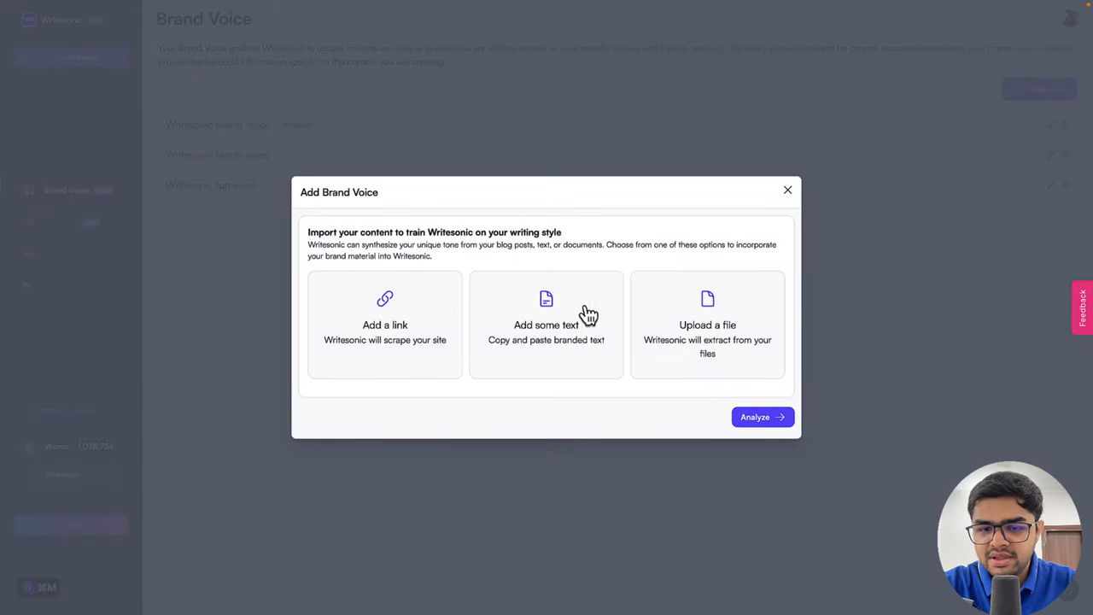
pyautogui.moveTo(642, 307)
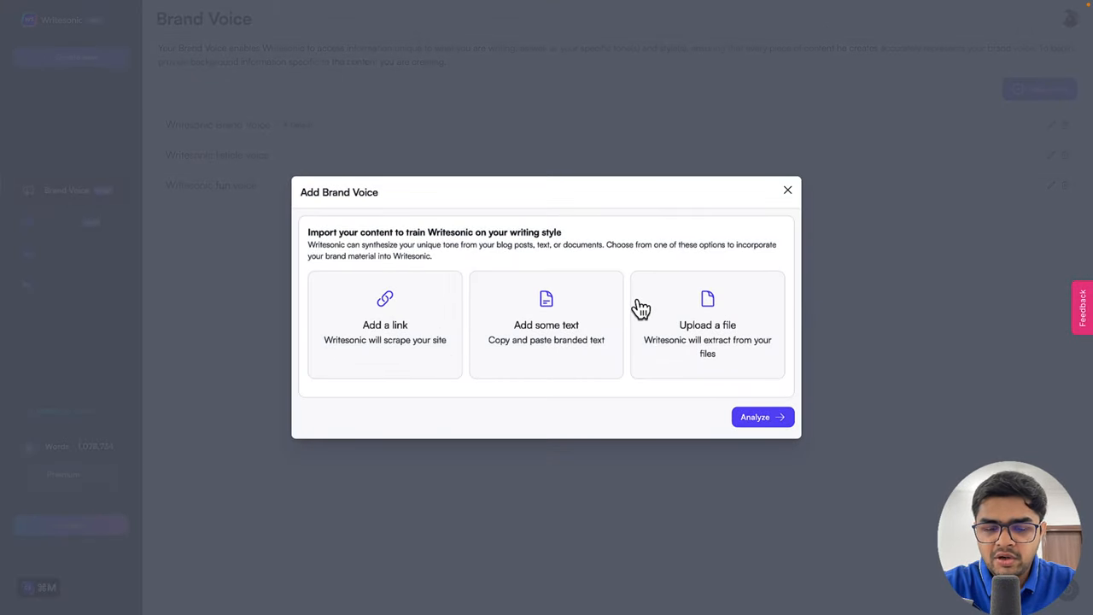
pyautogui.moveTo(406, 316)
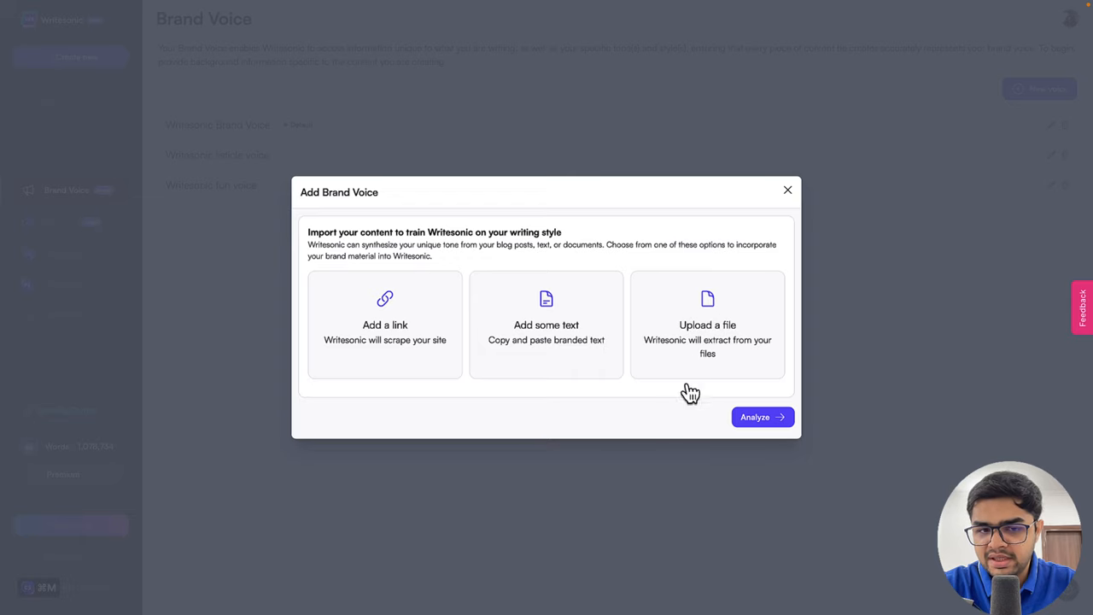
pyautogui.click(385, 324)
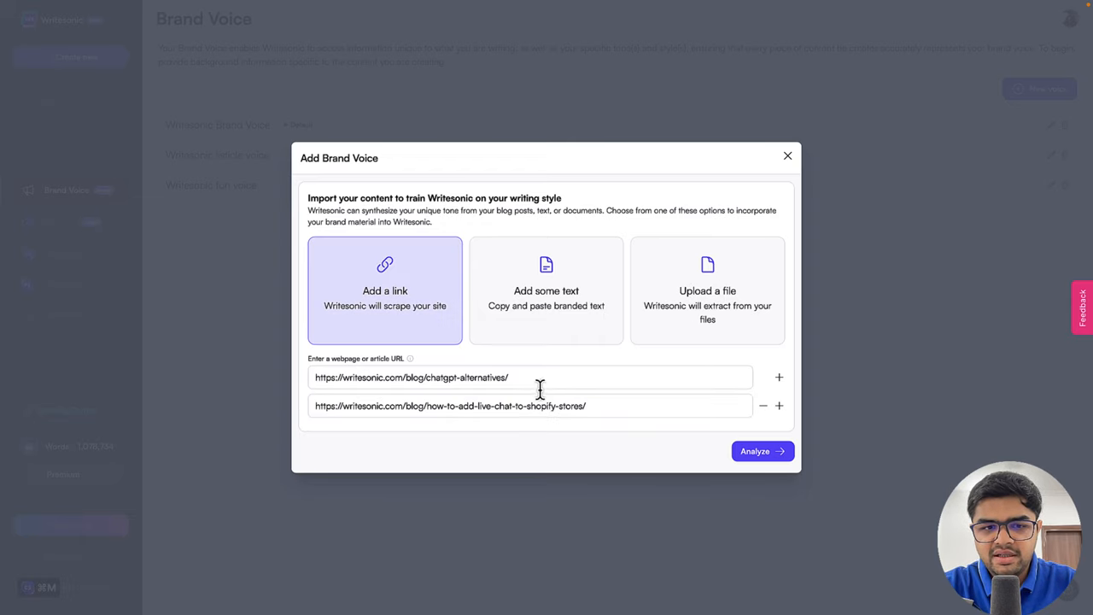
pyautogui.moveTo(539, 391)
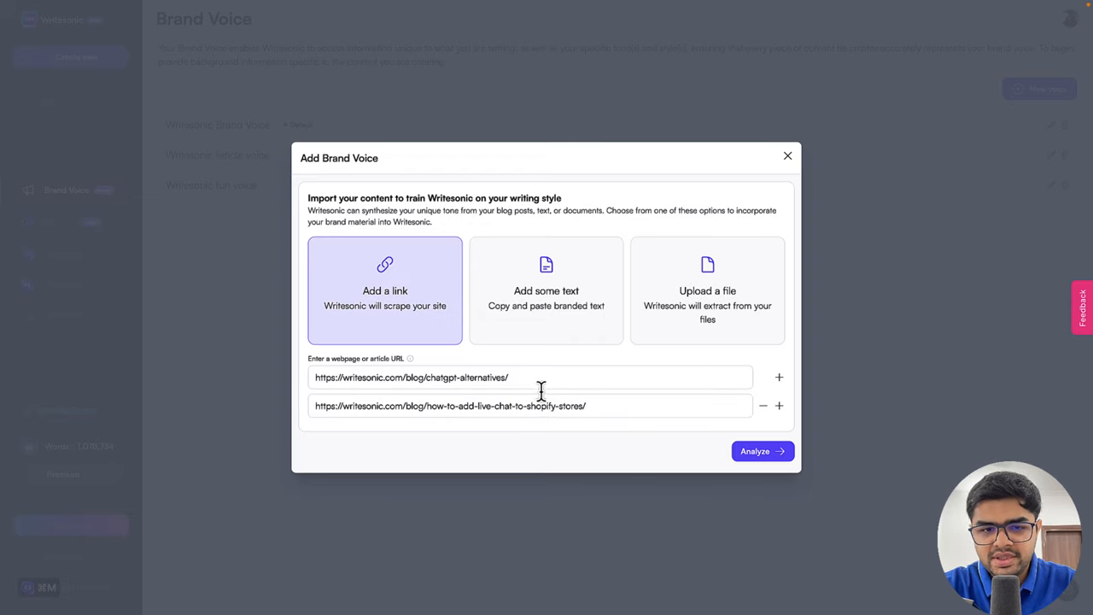
pyautogui.click(755, 450)
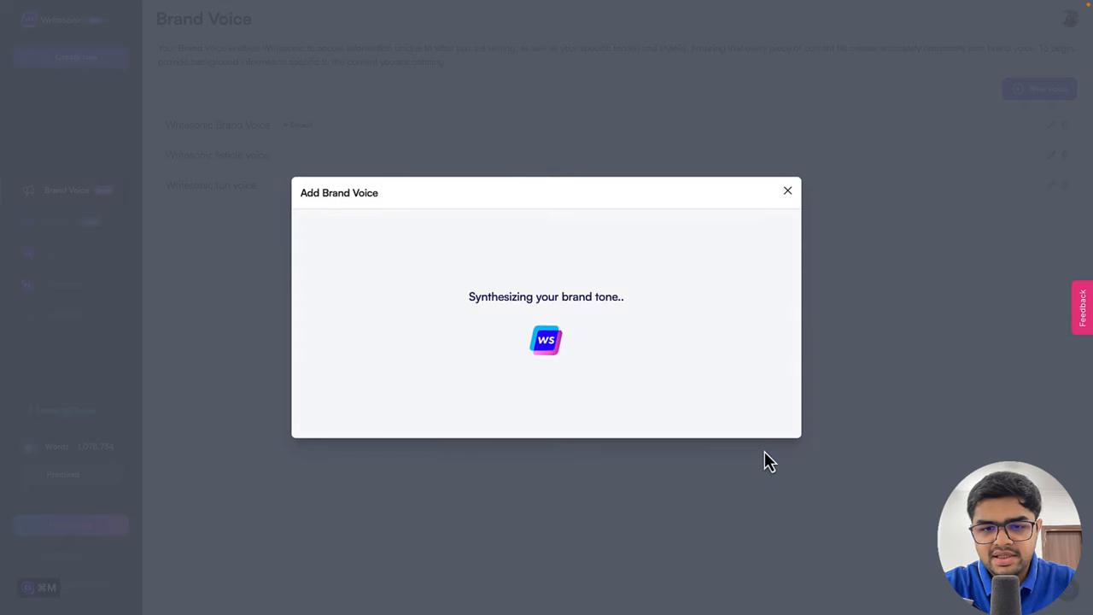
pyautogui.moveTo(513, 406)
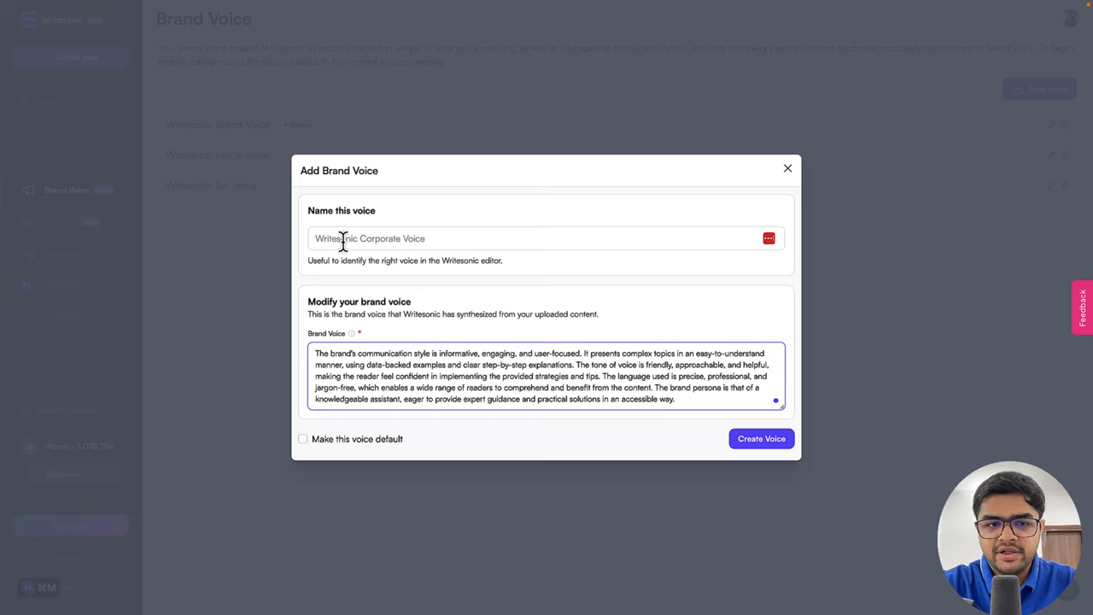
# Name the voice 'Writesonic Blog Voice', make it the default, and create it.
pyautogui.write('Write')
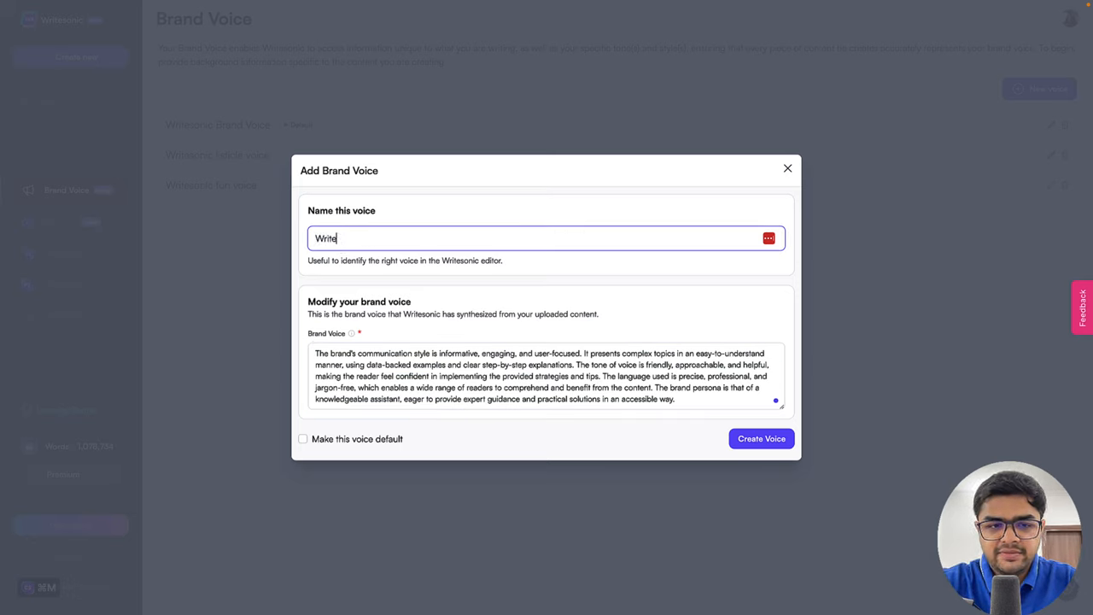
pyautogui.write('Writesonic Blog Voice')
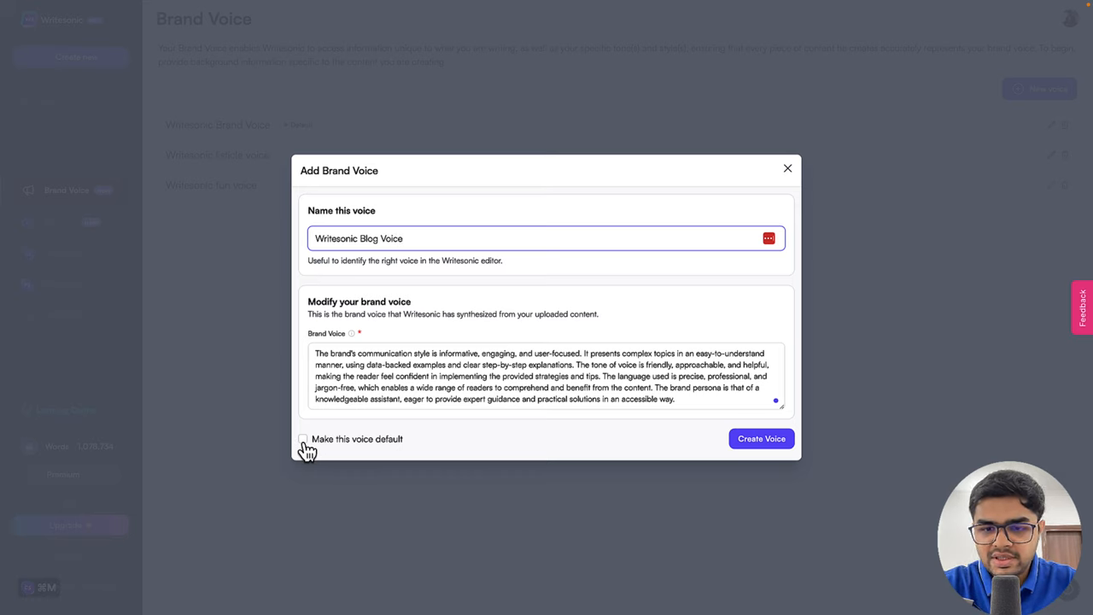
pyautogui.click(303, 439)
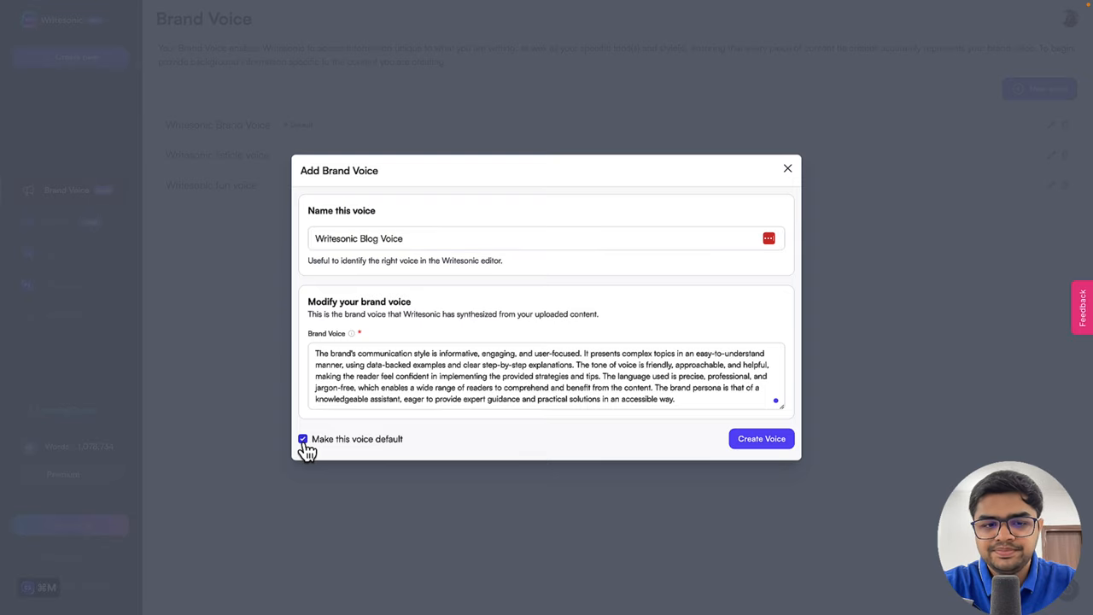
pyautogui.click(760, 439)
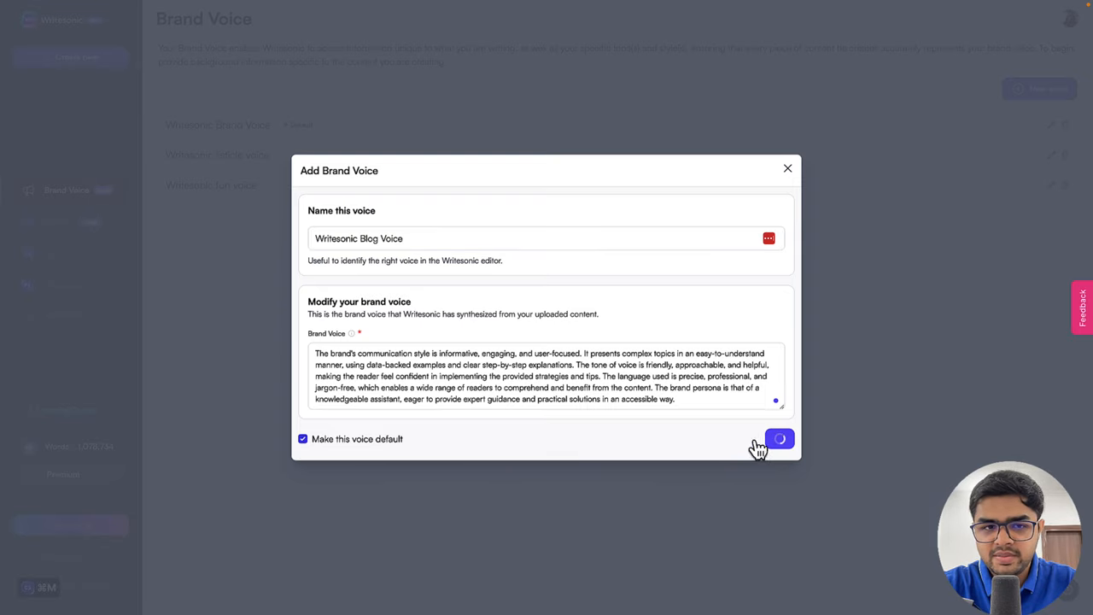
pyautogui.click(779, 438)
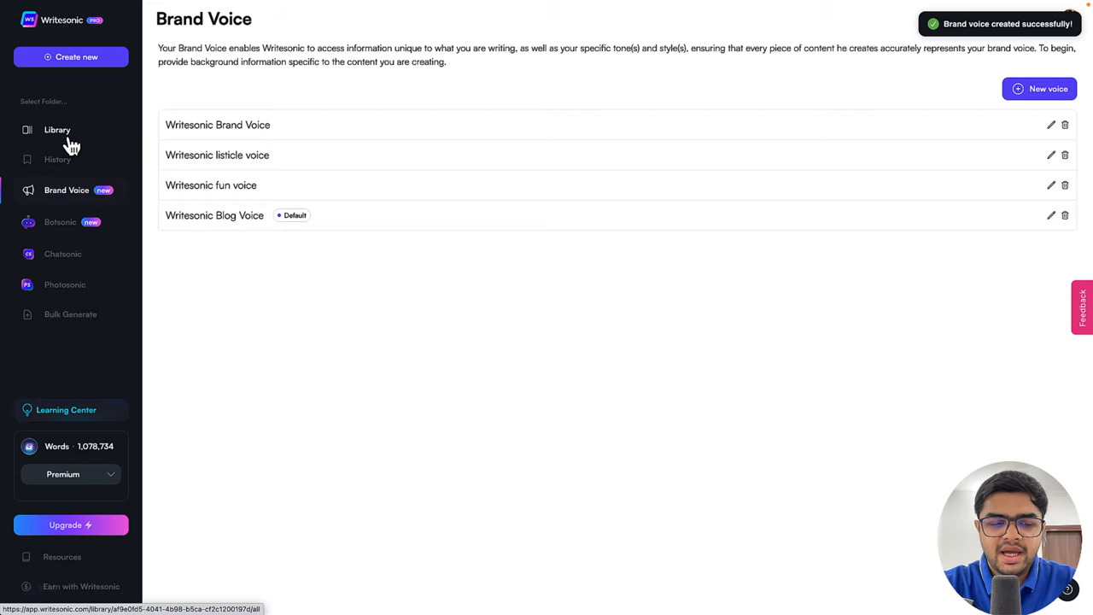
# Reopen AI Article Writer 5.0 from Library and check the Brand Voice dropdown shows Writesonic Blog Voice.
pyautogui.click(57, 129)
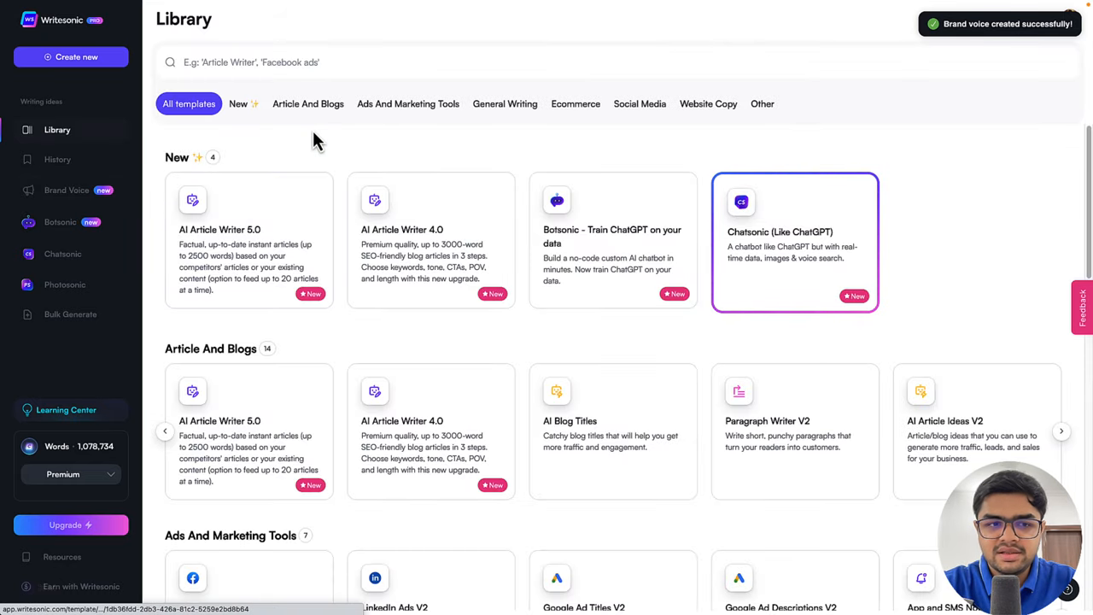
pyautogui.click(248, 229)
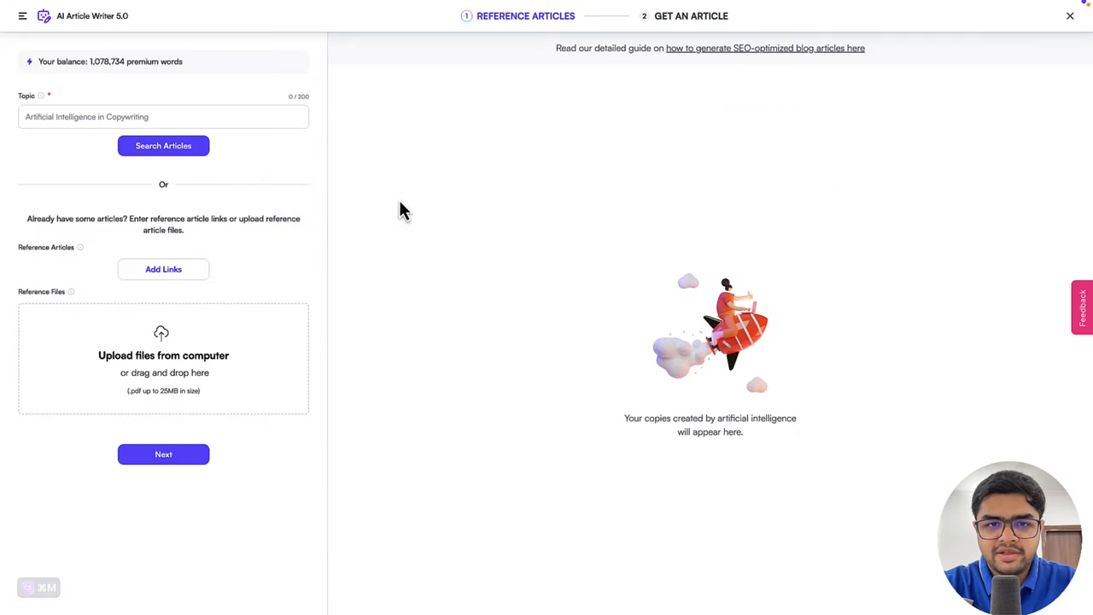
pyautogui.moveTo(502, 164)
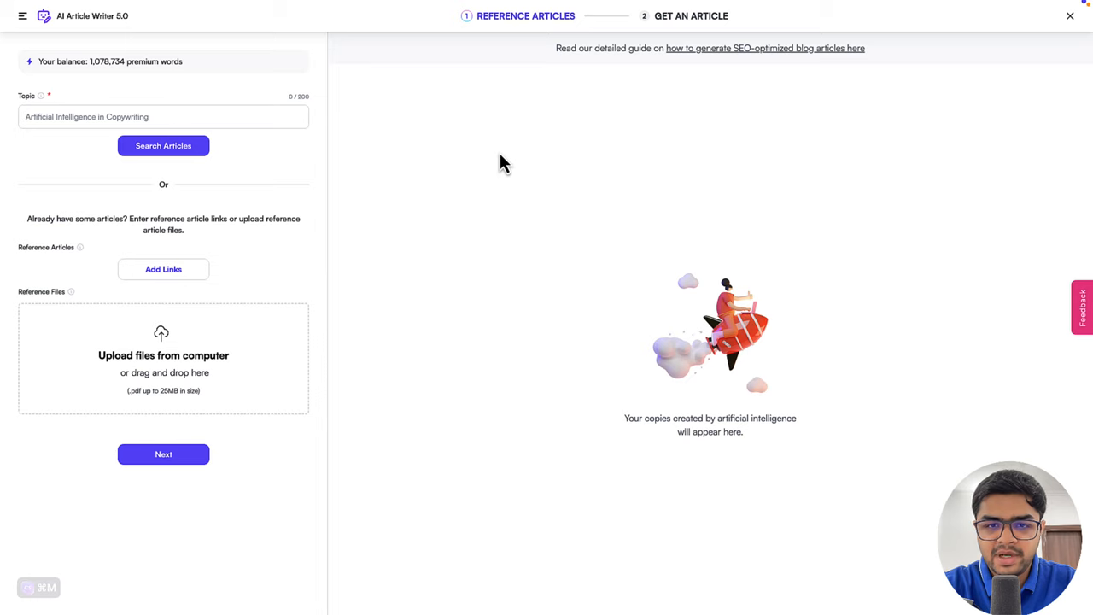
pyautogui.click(163, 453)
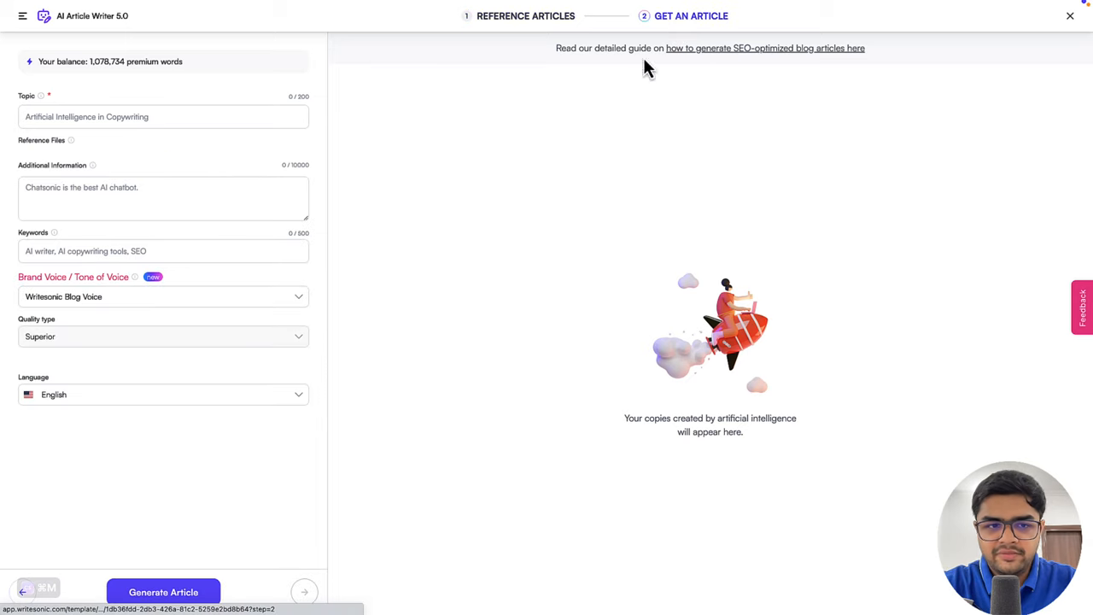
pyautogui.moveTo(316, 313)
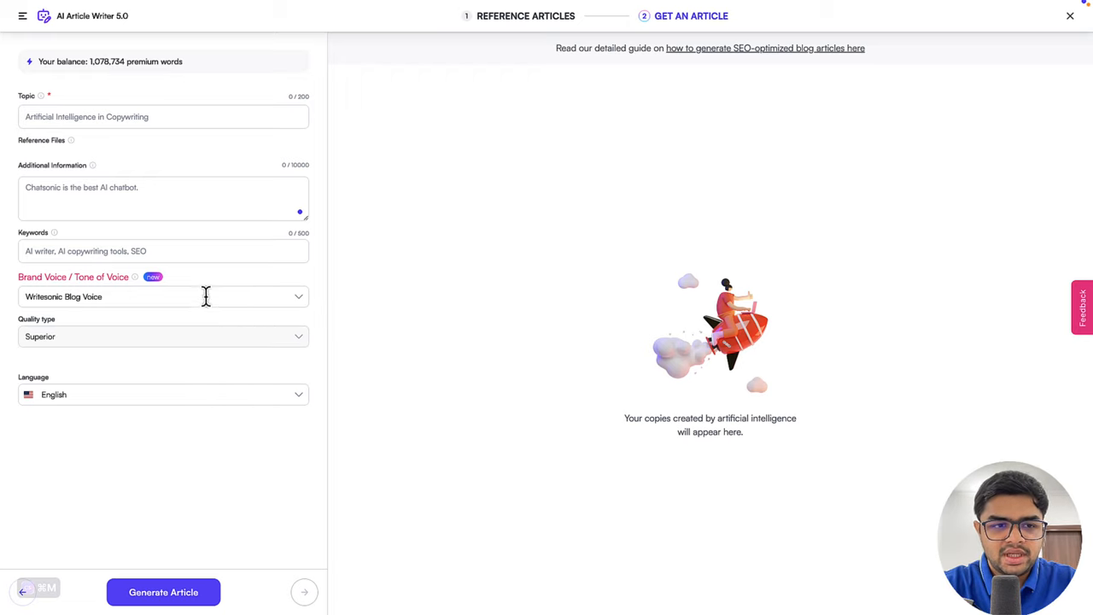
pyautogui.click(162, 297)
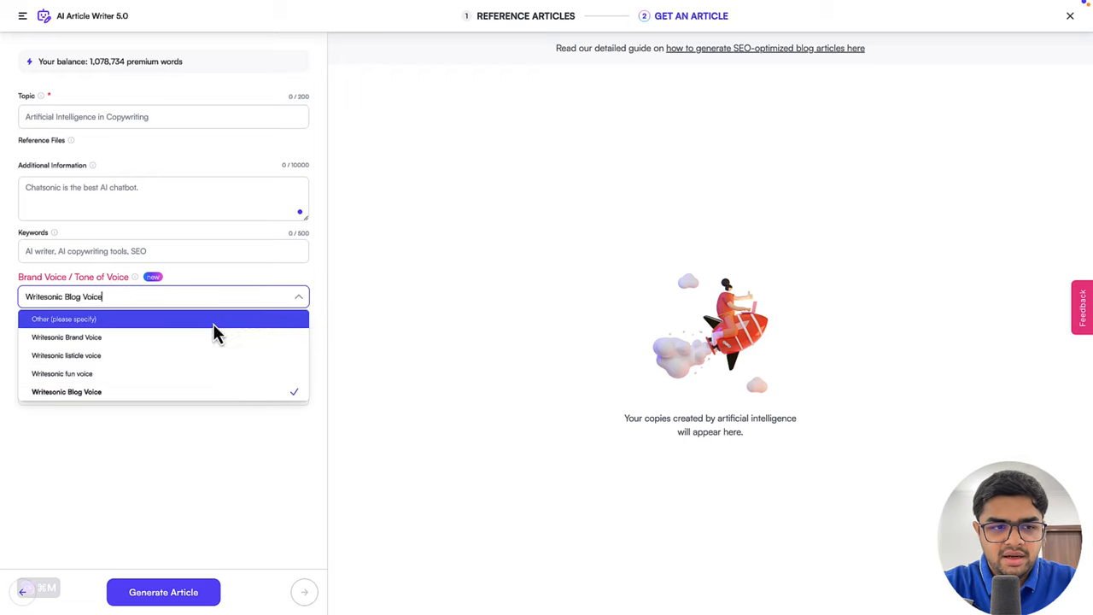
pyautogui.moveTo(167, 391)
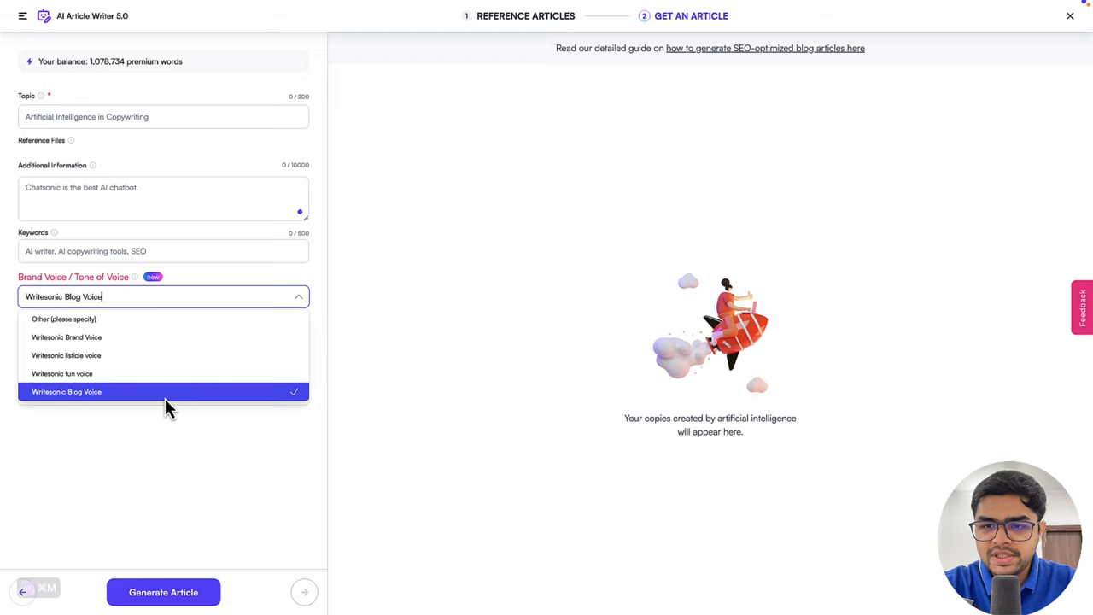
pyautogui.moveTo(166, 373)
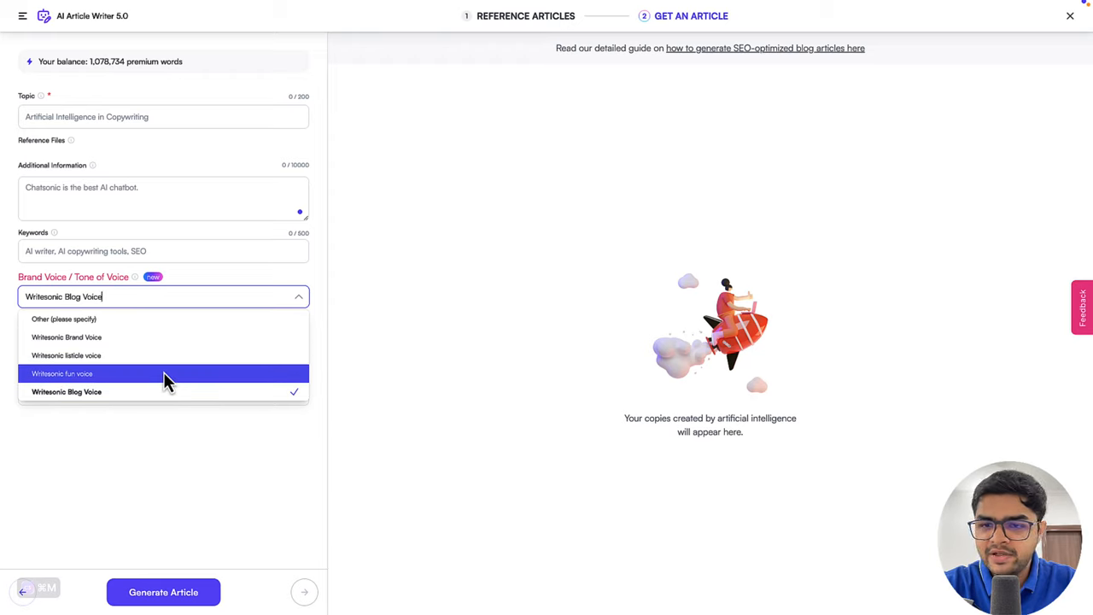